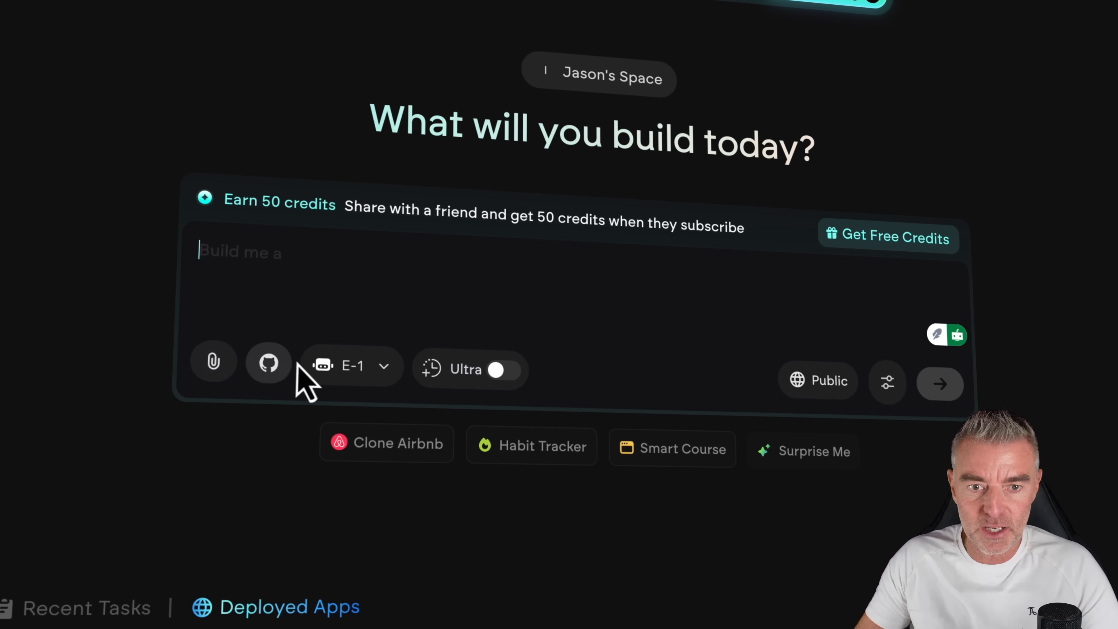
# - Show the GitHub repository connection options and keep E-1 as the building agent
pyautogui.click(269, 363)
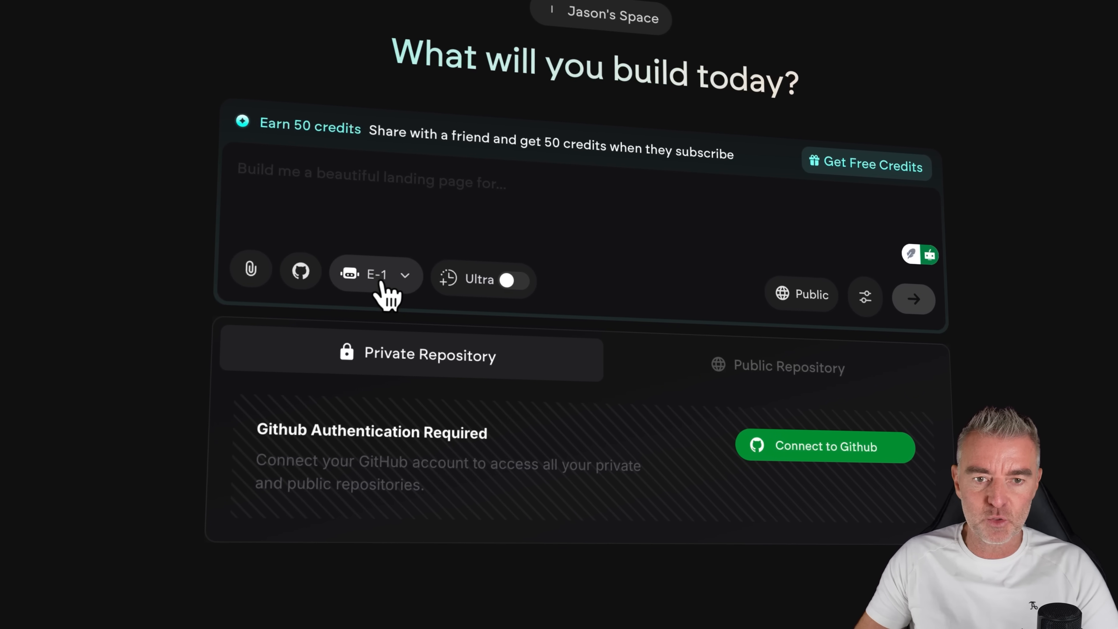
pyautogui.click(379, 275)
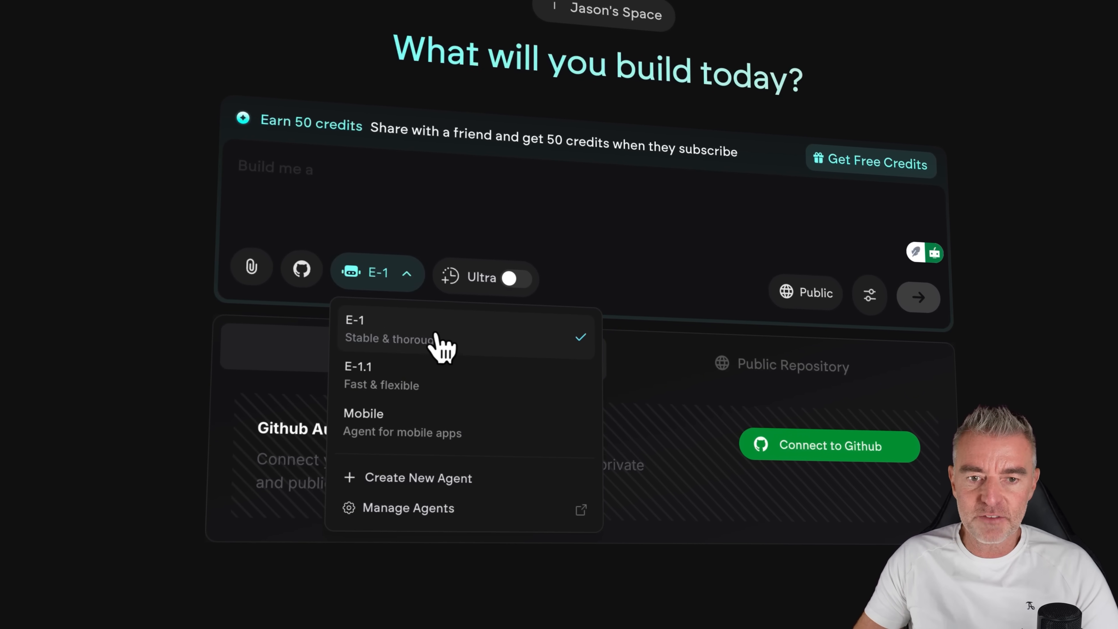
pyautogui.moveTo(409, 365)
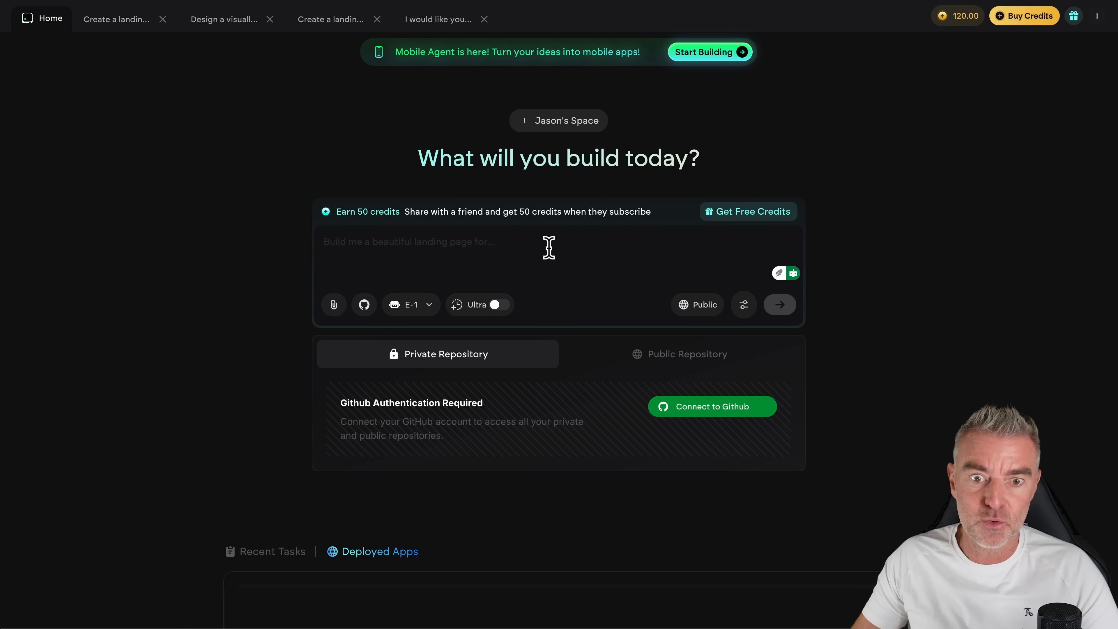
# - Review Public visibility and Advanced Controls, keeping Claude 4.0 Sonnet as the model
pyautogui.click(696, 305)
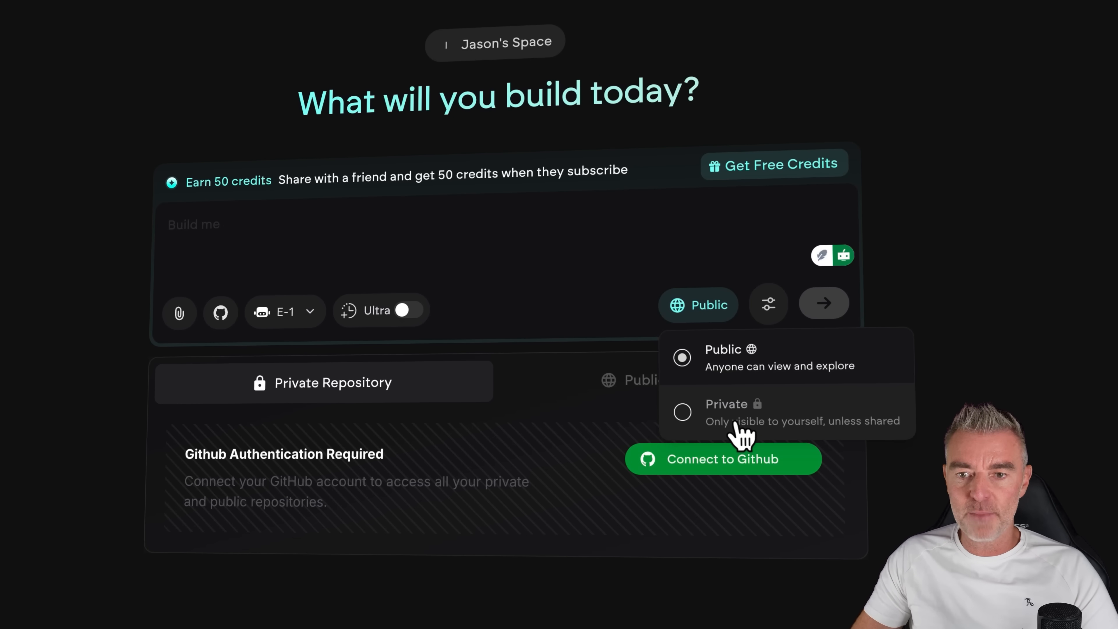
pyautogui.click(768, 305)
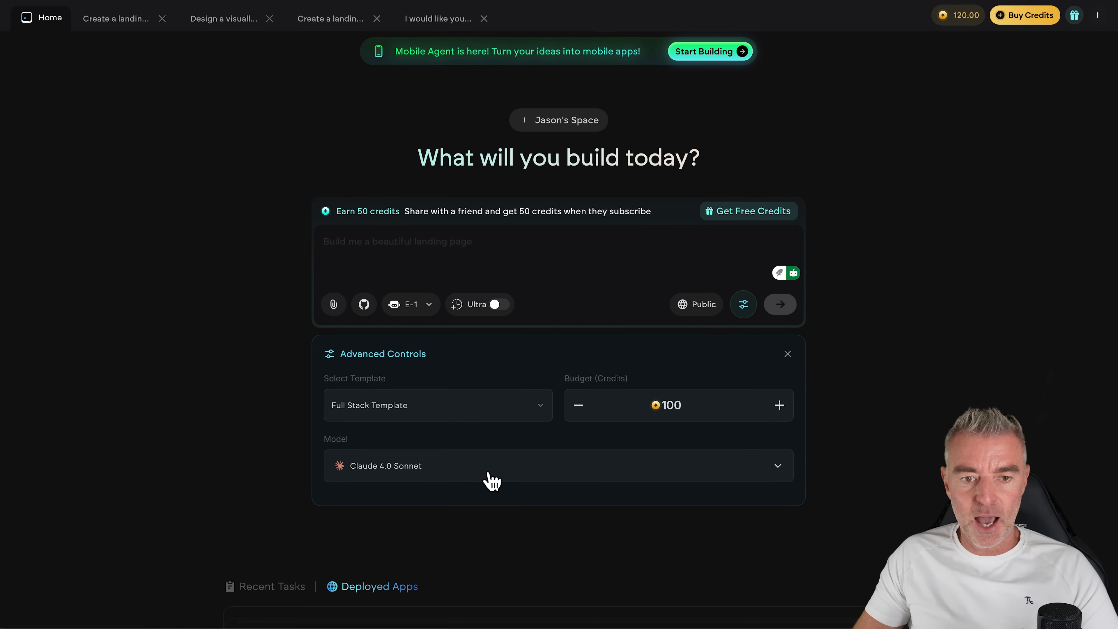
pyautogui.click(491, 477)
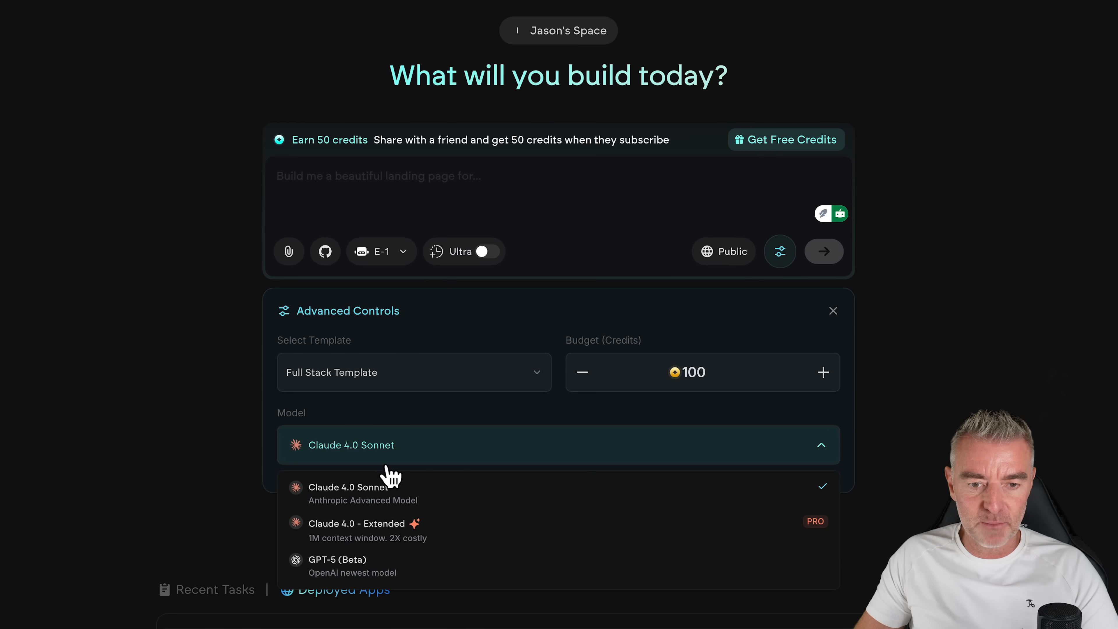
pyautogui.click(348, 493)
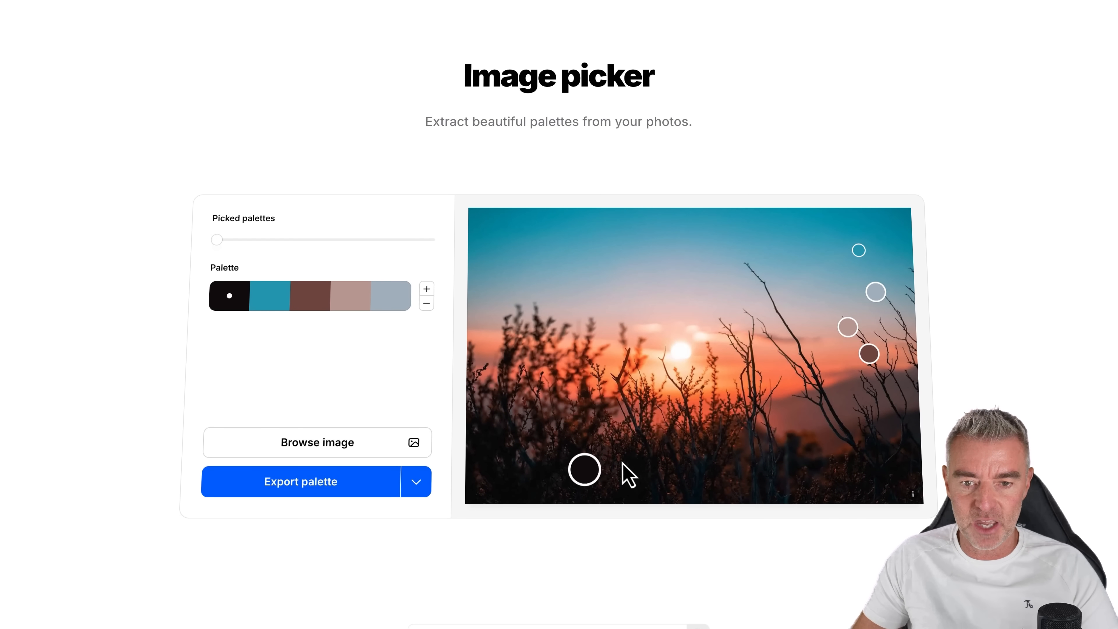
pyautogui.moveTo(633, 436)
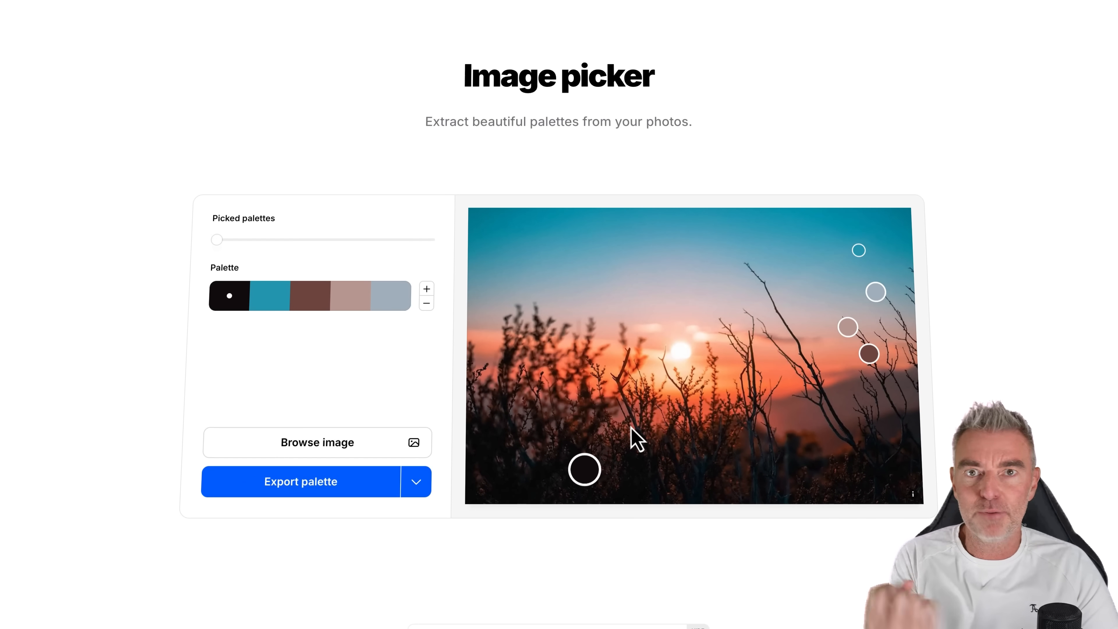
pyautogui.moveTo(426, 289)
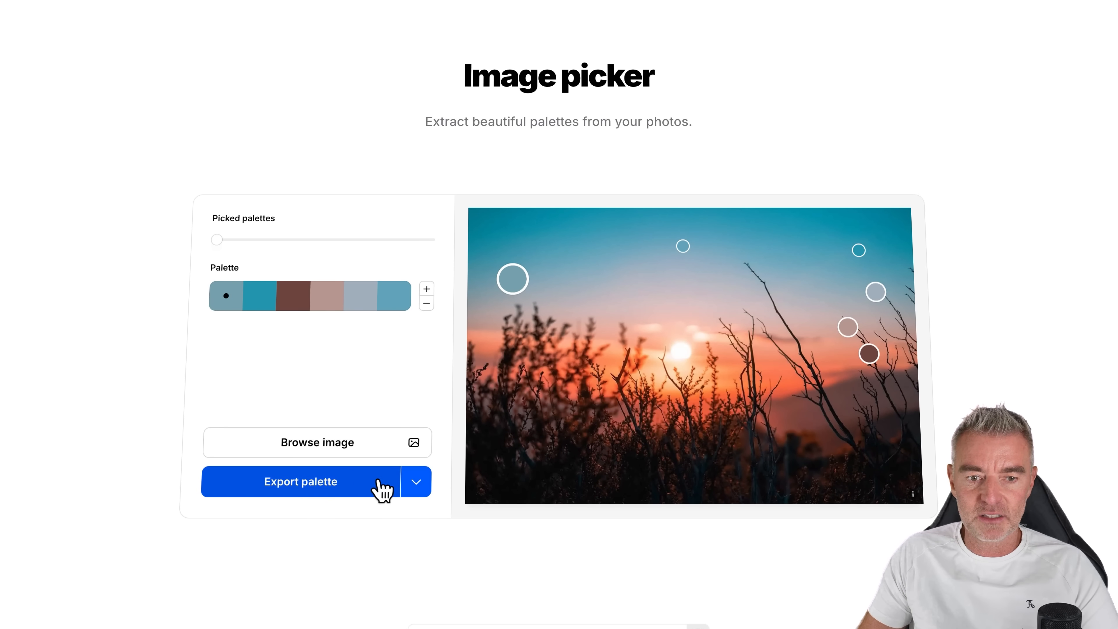
# - Export the six-colour sunset palette from Coolors as CSS
pyautogui.click(301, 482)
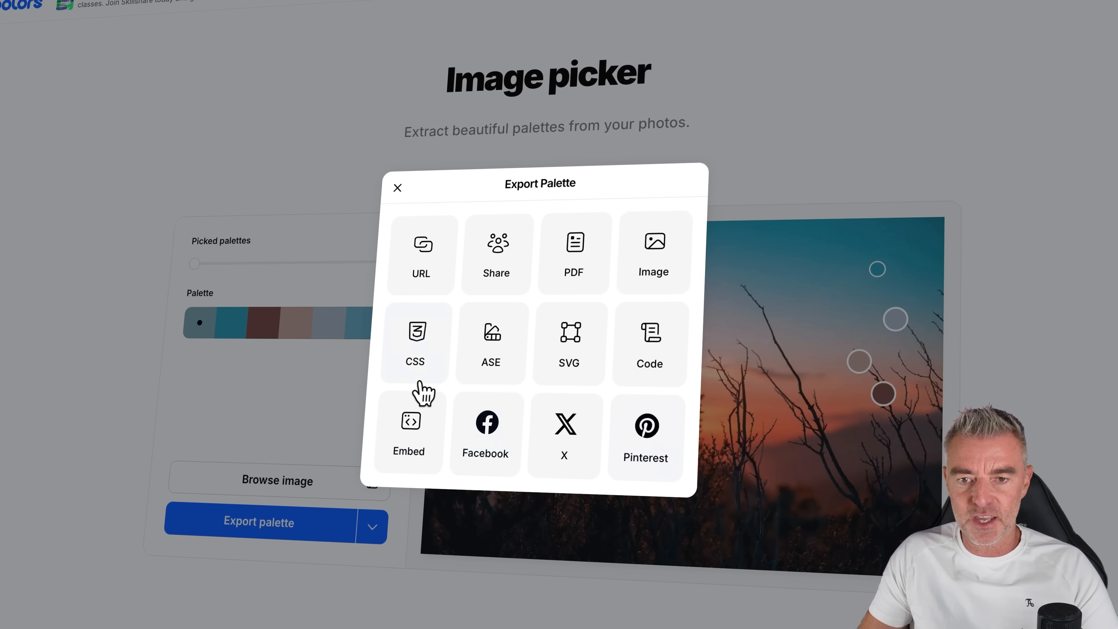
pyautogui.click(398, 187)
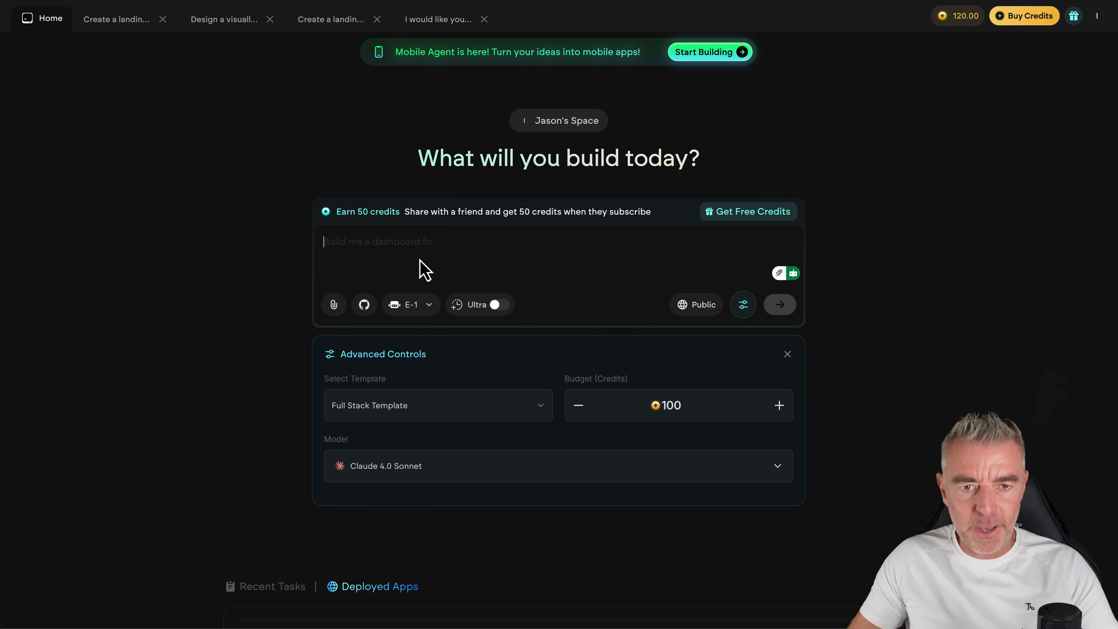
# - Submit the Color Palette Extractor web app description with image upload (JPG/...) to the agent
pyautogui.write('Build a web app called Color Palette Extractor where users can: Upload an image (JPG/PNG). The app automatically extracts the dominant 5–7 colors from the image and displays them as color swatches, each with its hex, RGB, and HSL values. Add an option for users to copy hex codes with one click.')
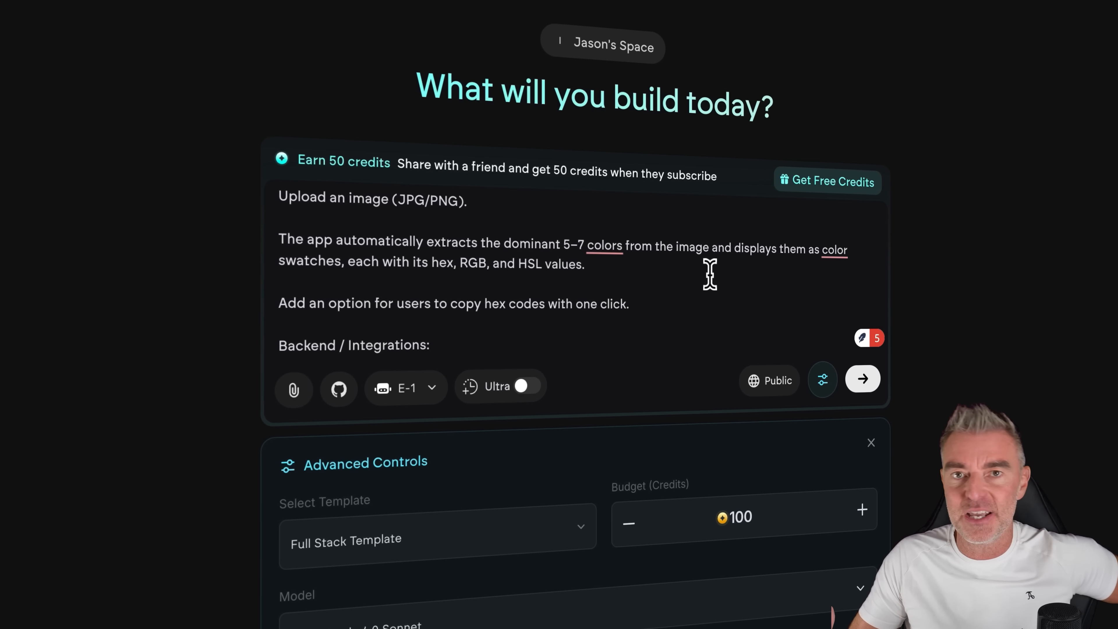
pyautogui.scroll(-3)
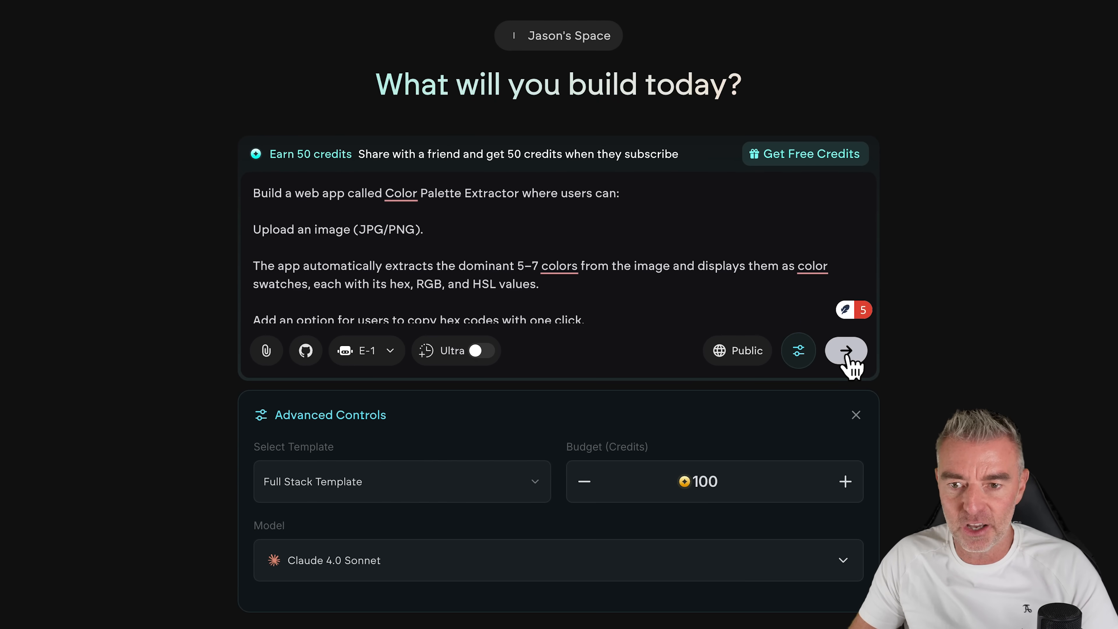
pyautogui.click(846, 350)
pyautogui.write('1:')
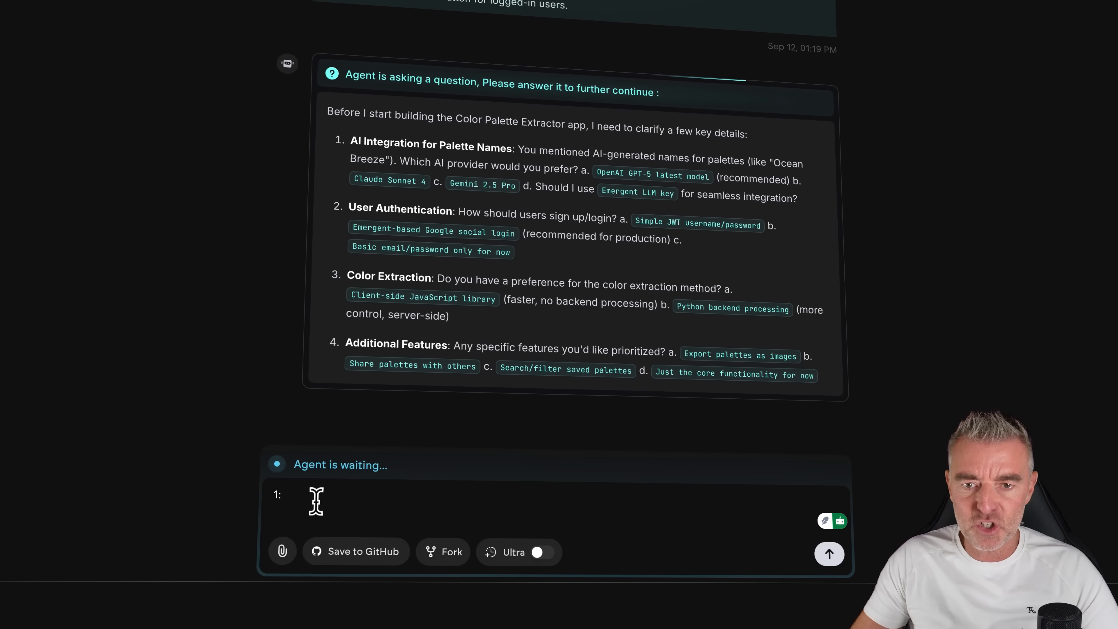
# - Answer the agent: OpenAI GPT-5 latest model, Emergent-based Google social login, Client-side JavaScript library
pyautogui.click(316, 501)
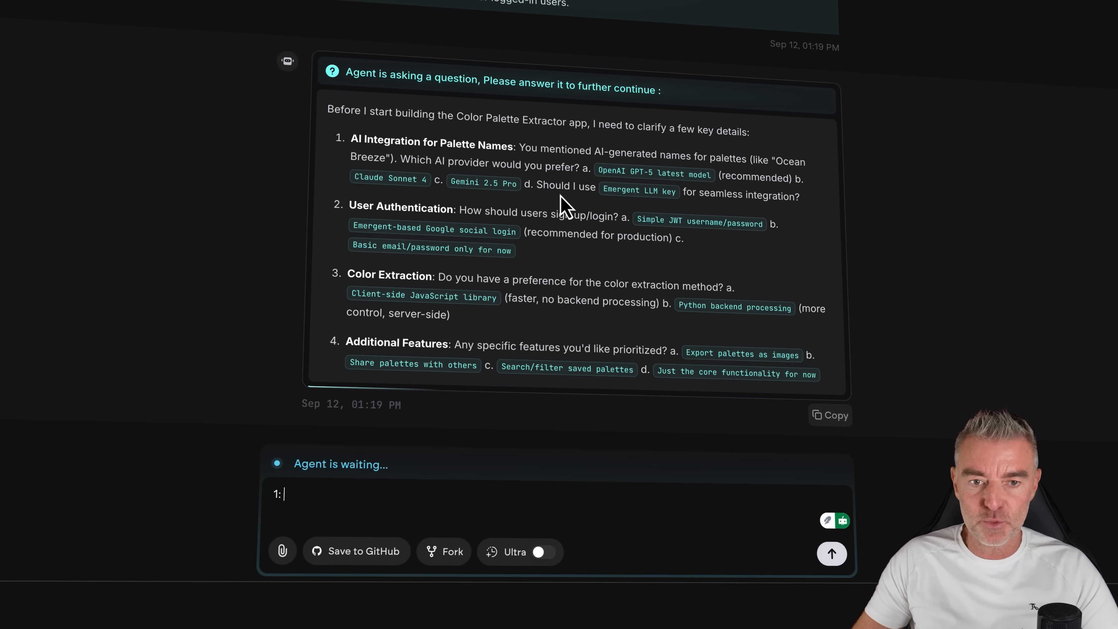
pyautogui.moveTo(665, 173)
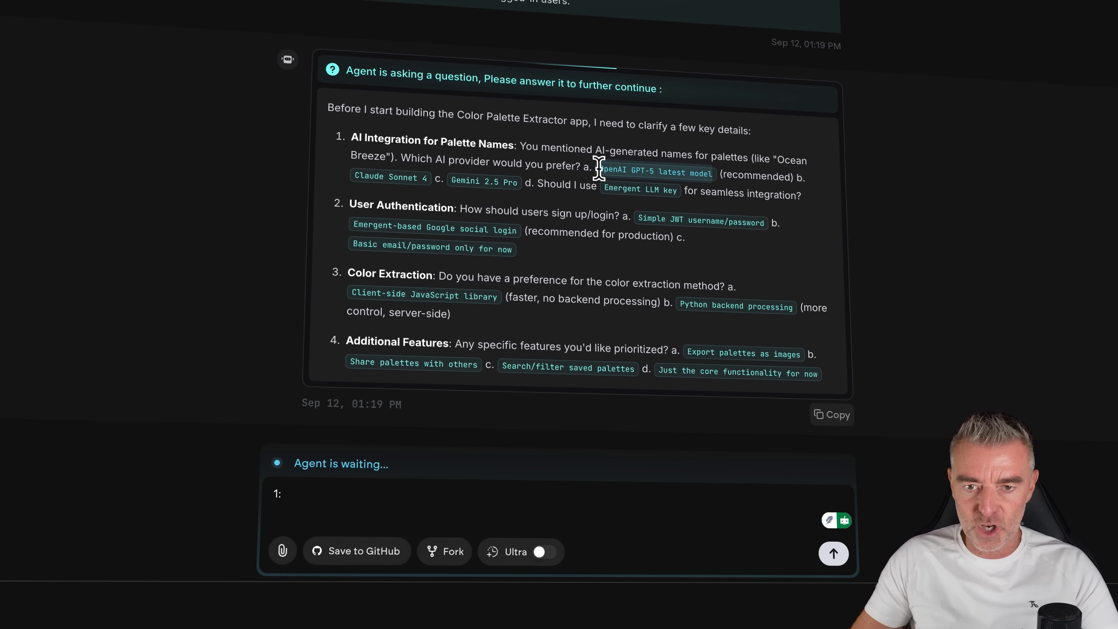
pyautogui.write('OpenAI GPT-5 latest model')
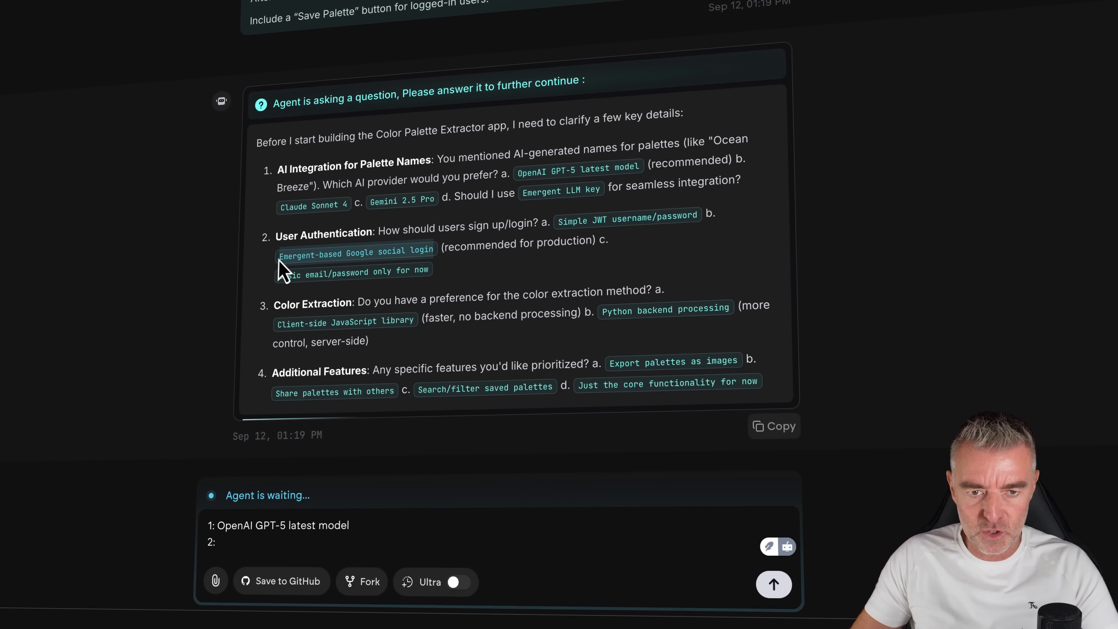
pyautogui.moveTo(503, 429)
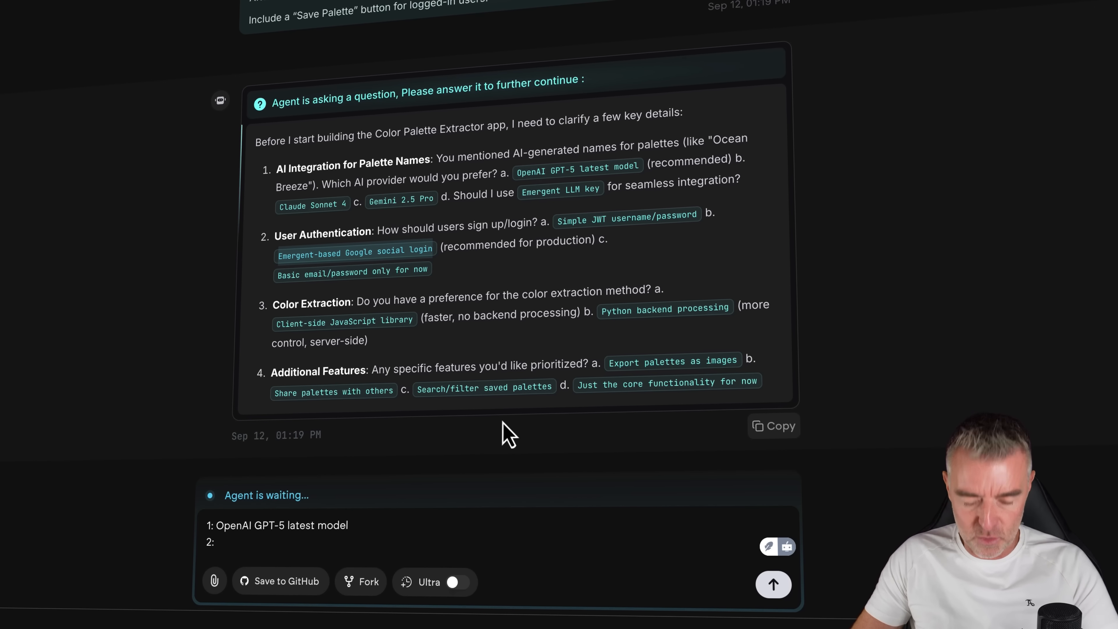
pyautogui.write('Emergent-based Google social login')
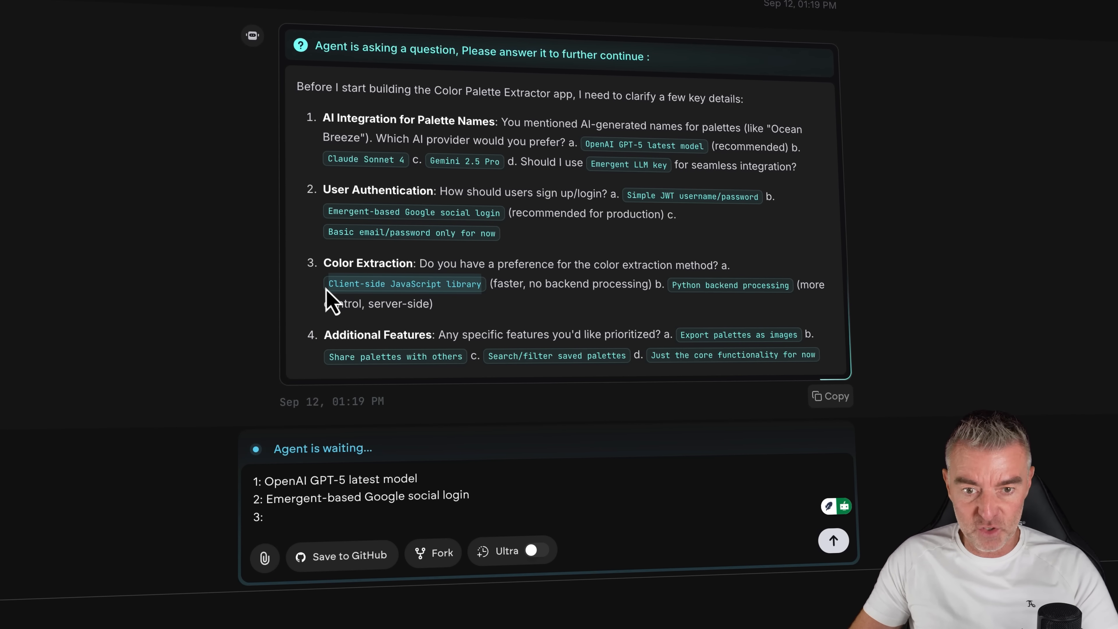
pyautogui.write('Client-side JavaScript library')
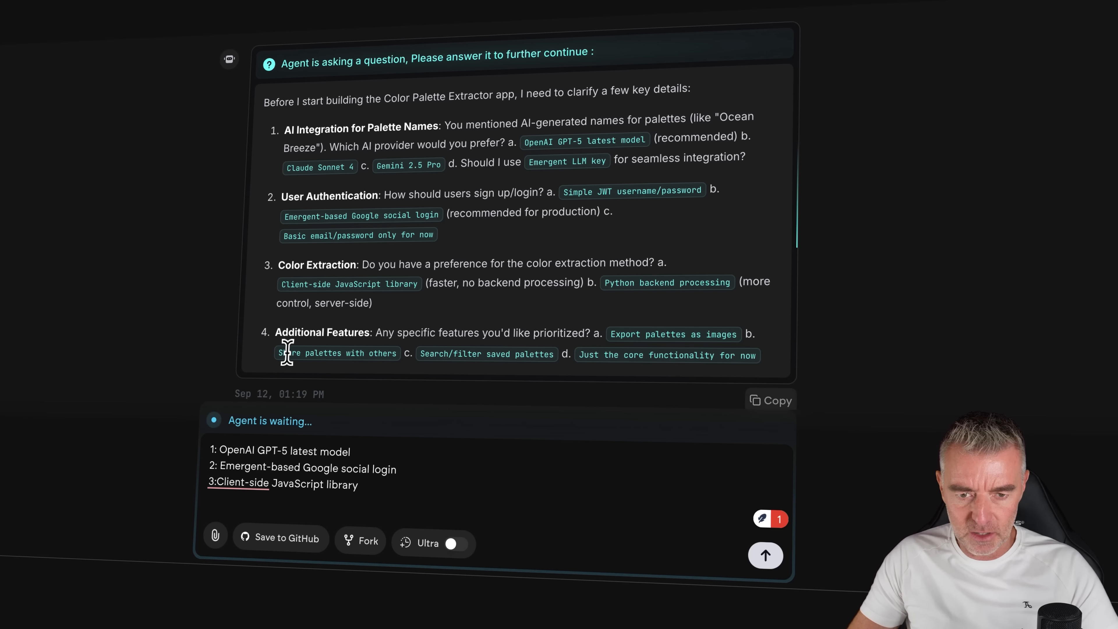
pyautogui.moveTo(472, 377)
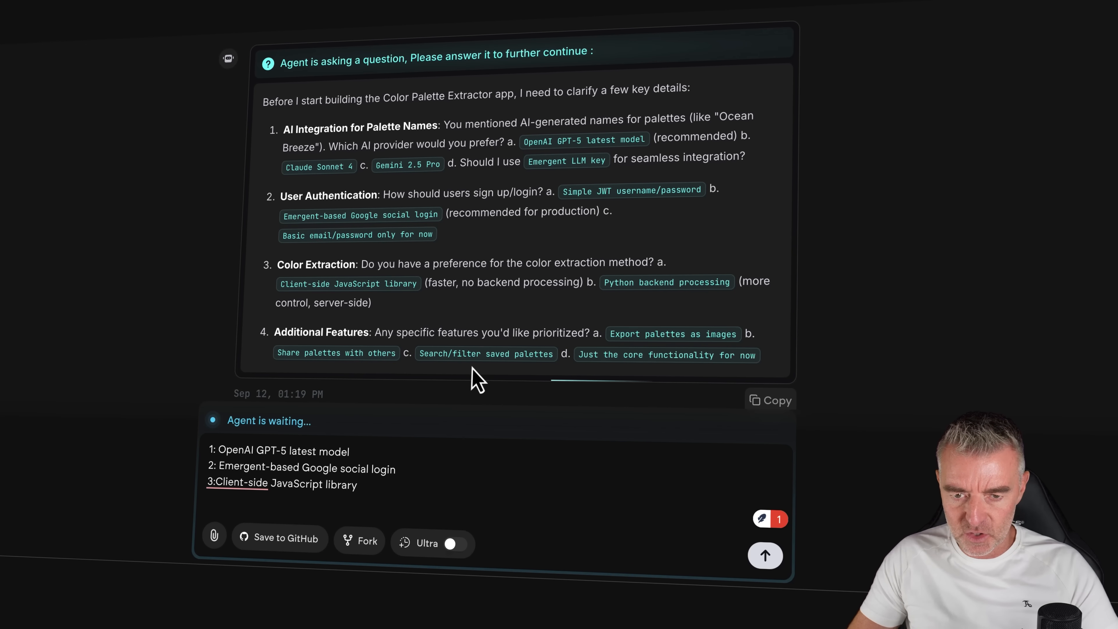
pyautogui.press('Enter')
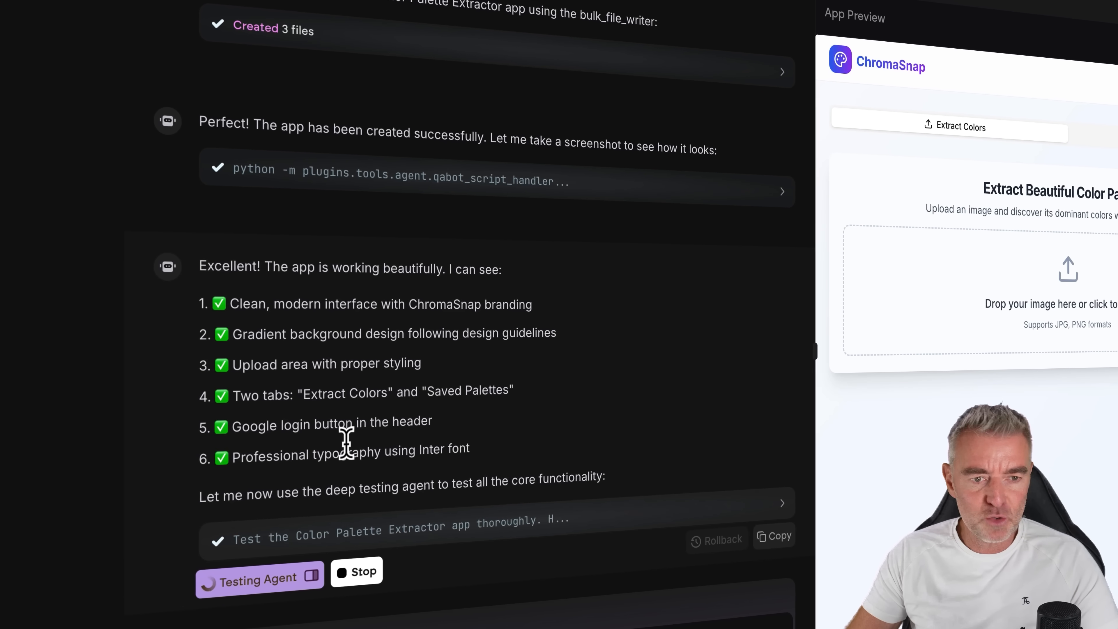
pyautogui.moveTo(243, 500)
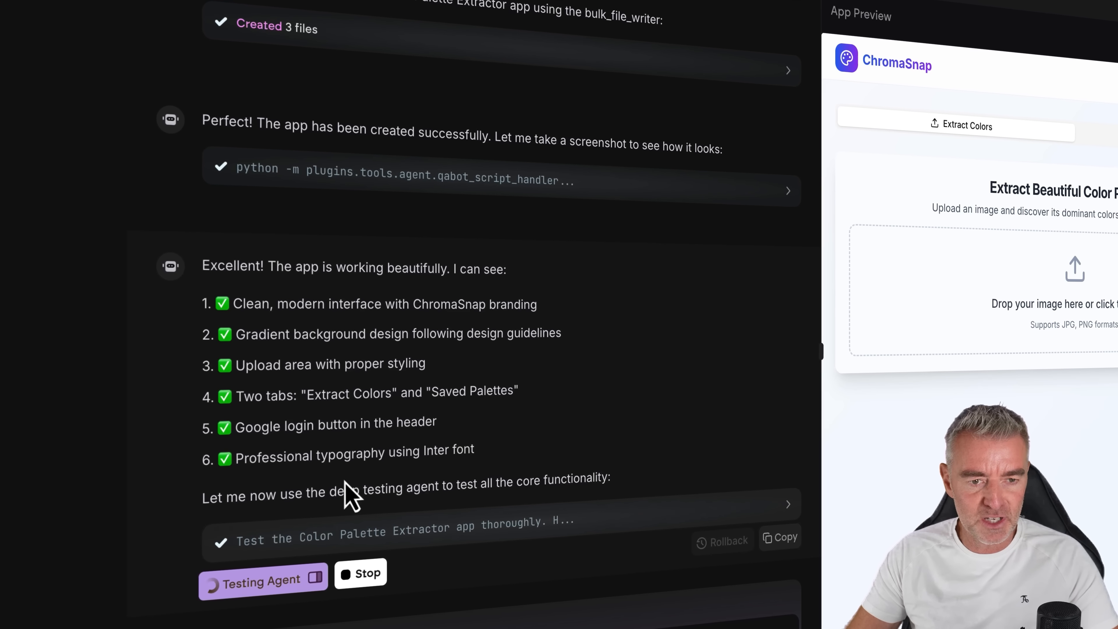
pyautogui.moveTo(273, 525)
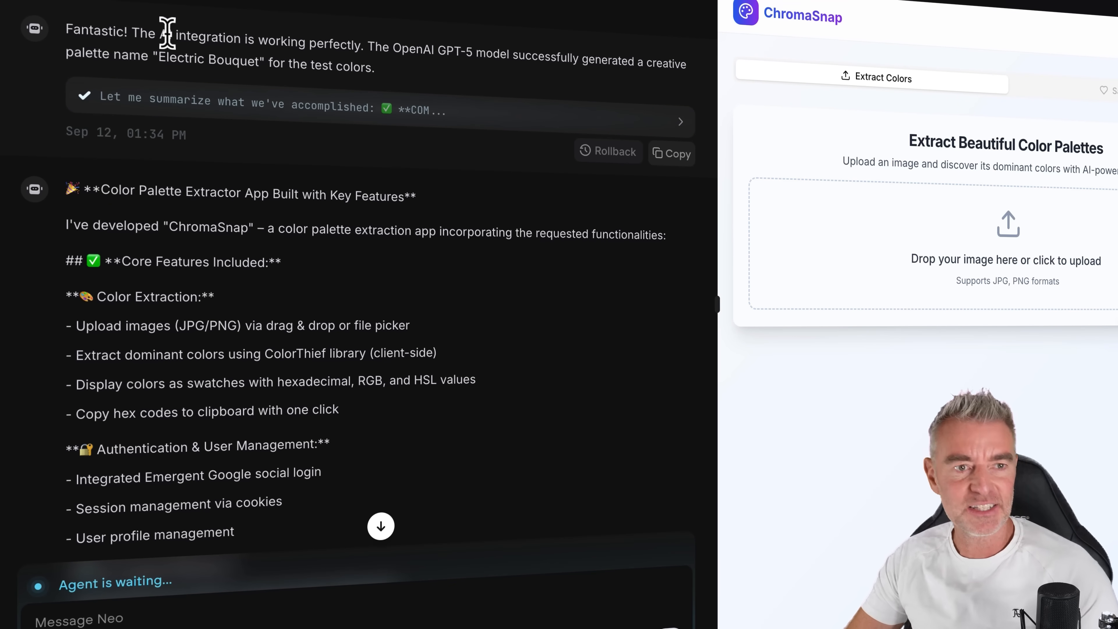
pyautogui.moveTo(332, 39)
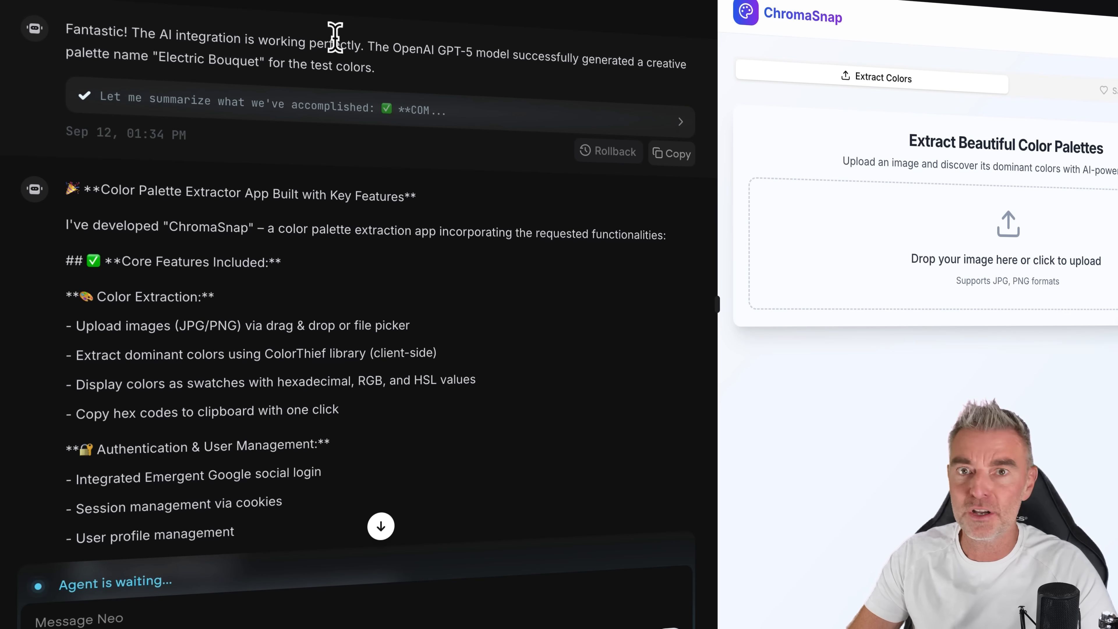
pyautogui.moveTo(517, 77)
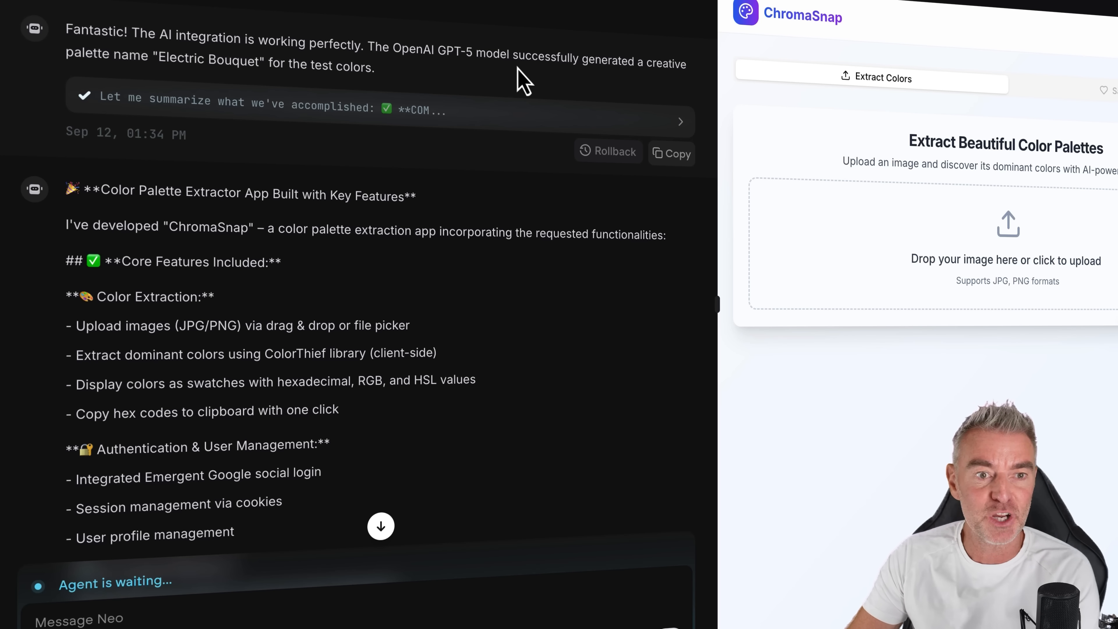
pyautogui.scroll(-3)
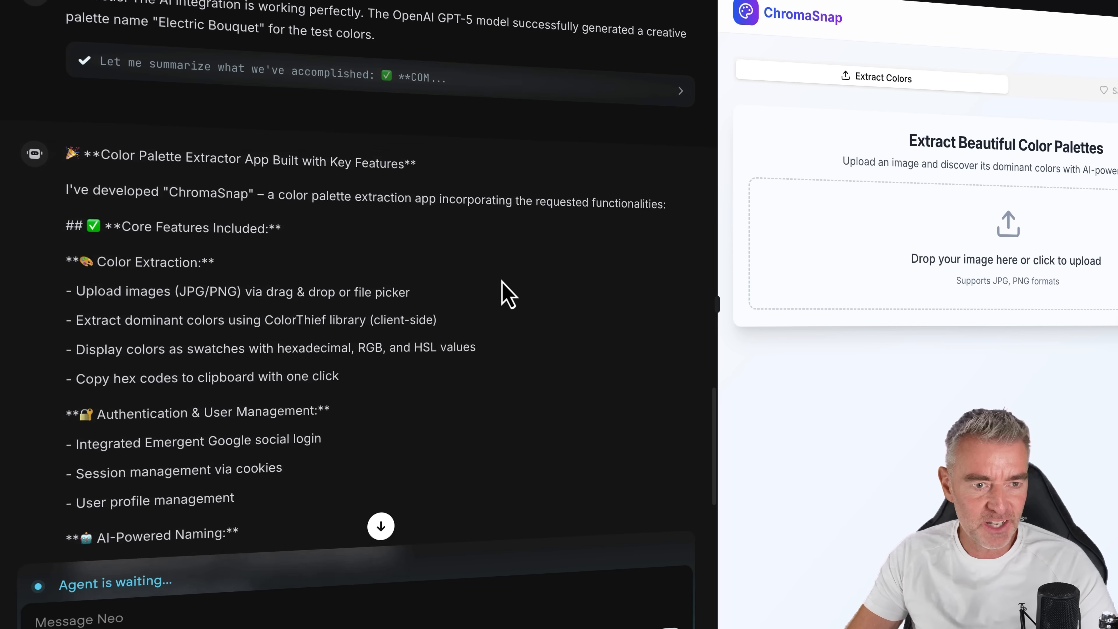
pyautogui.scroll(-3)
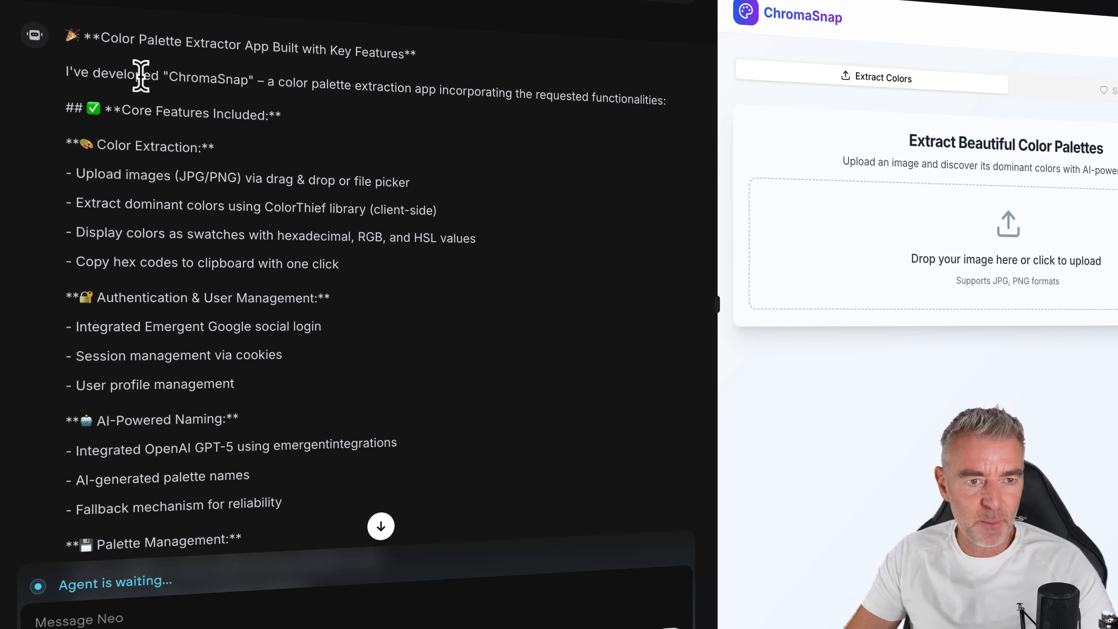
pyautogui.scroll(-3)
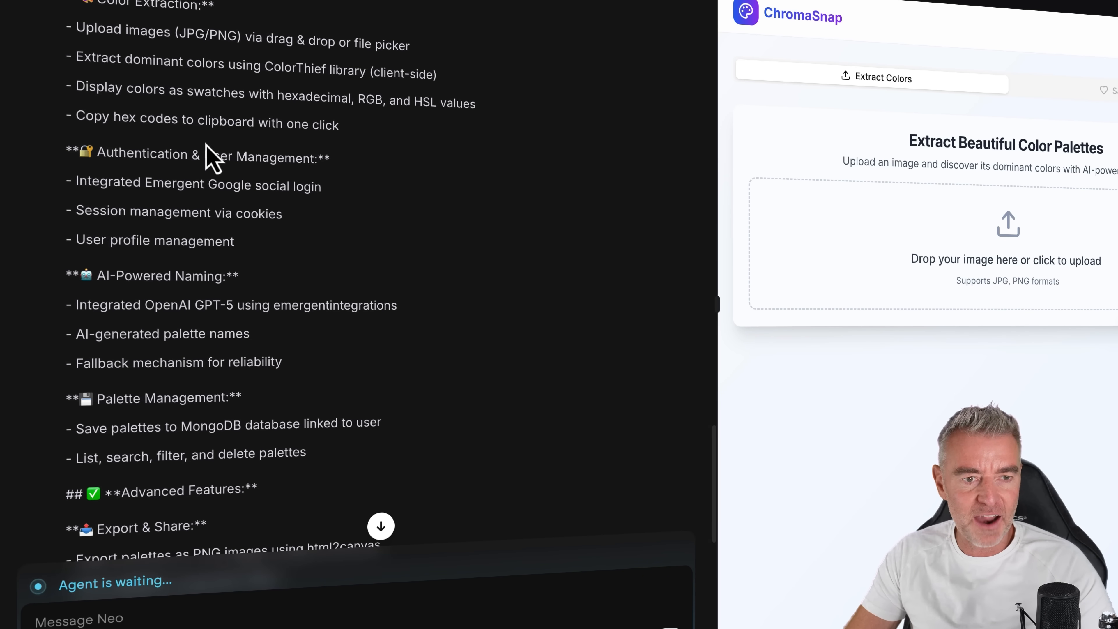
pyautogui.scroll(-3)
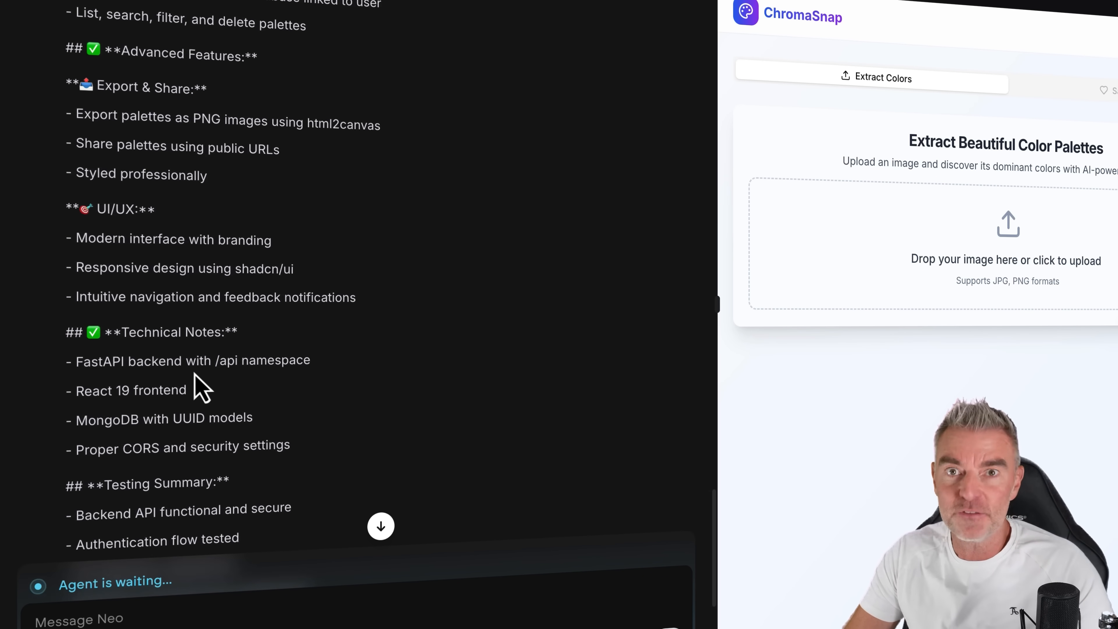
pyautogui.scroll(-3)
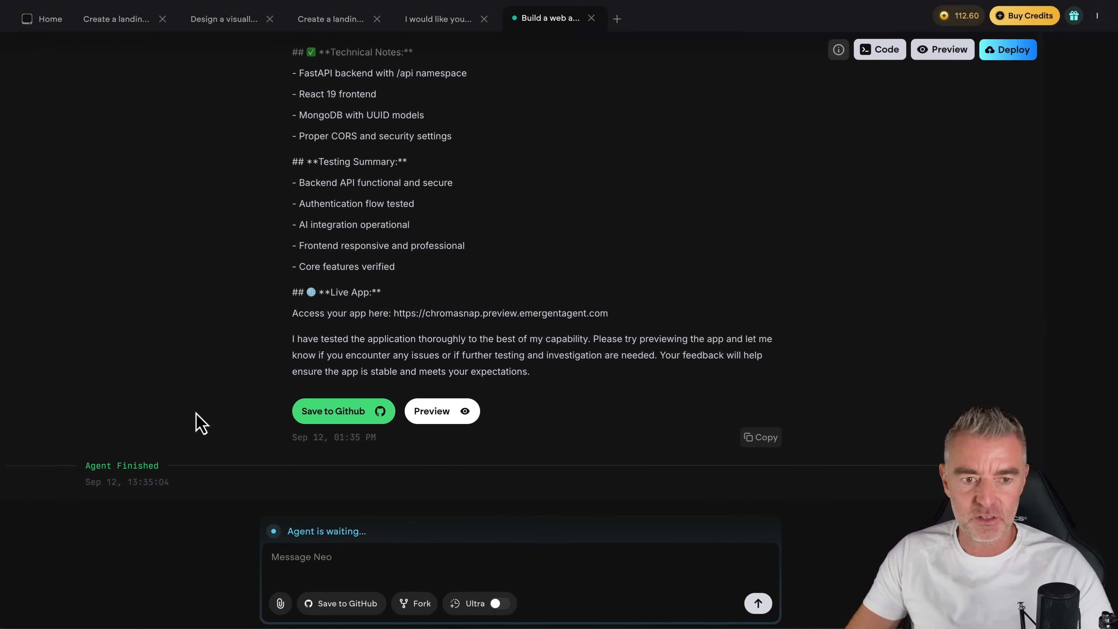
# - Preview the finished ChromaSnap app and run it in its own browser tab
pyautogui.click(443, 410)
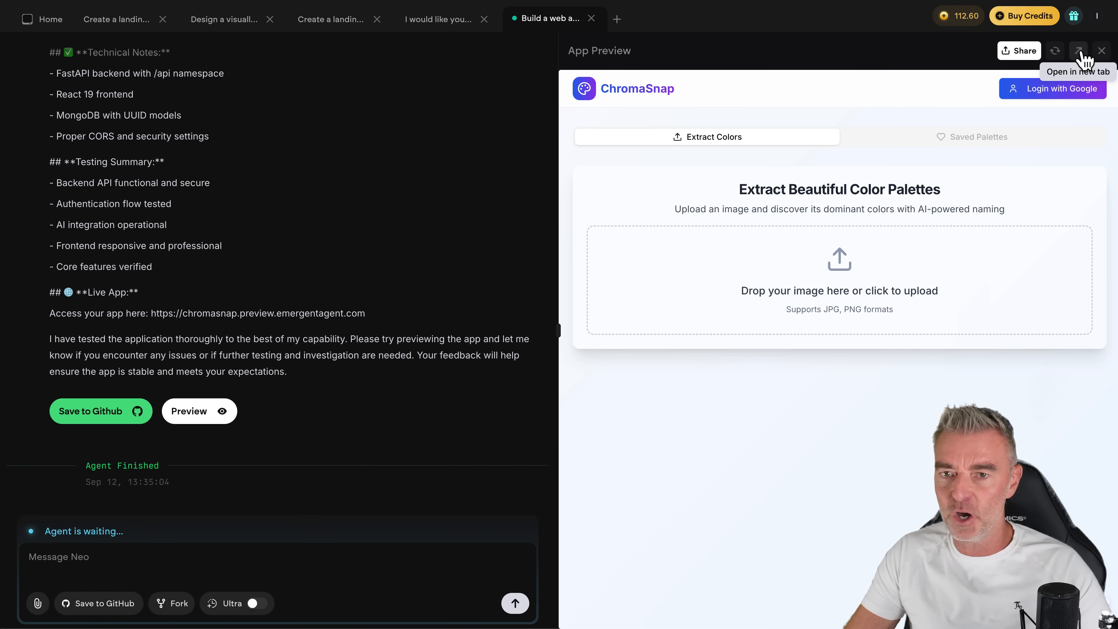
pyautogui.click(1078, 50)
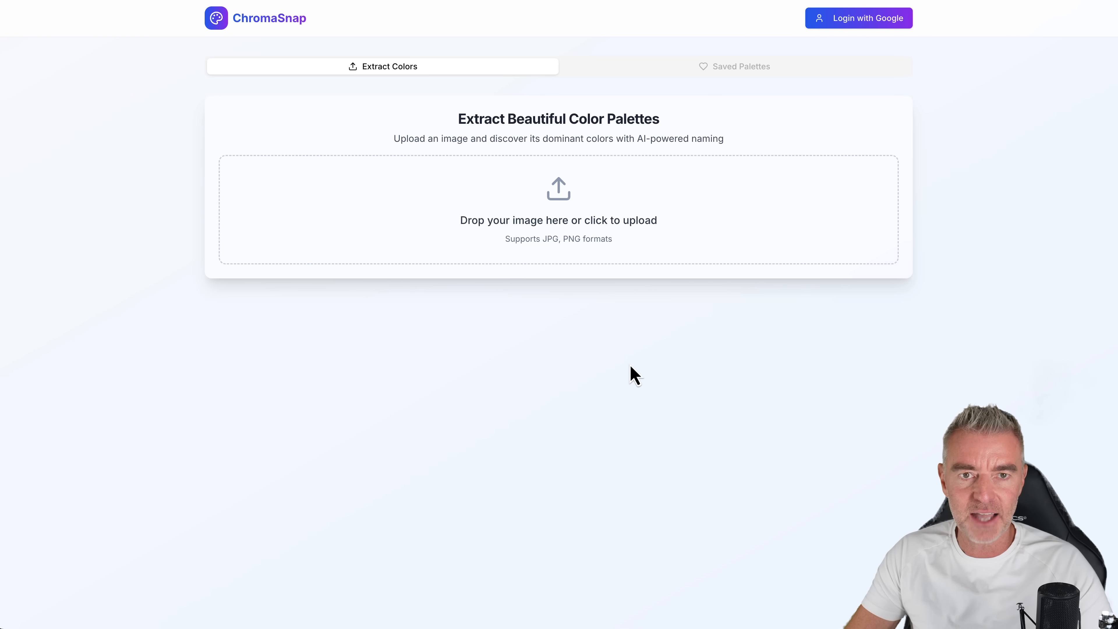
pyautogui.moveTo(571, 211)
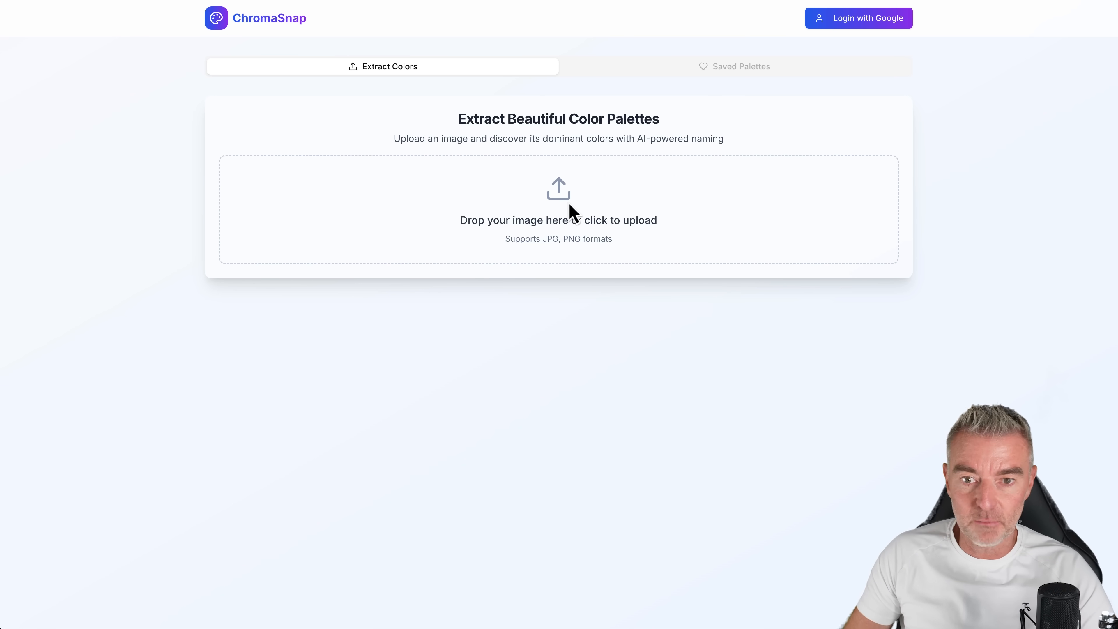
# - Upload pexels-designecologist-1389460.jpg from the Desktop for colour extraction
pyautogui.click(566, 218)
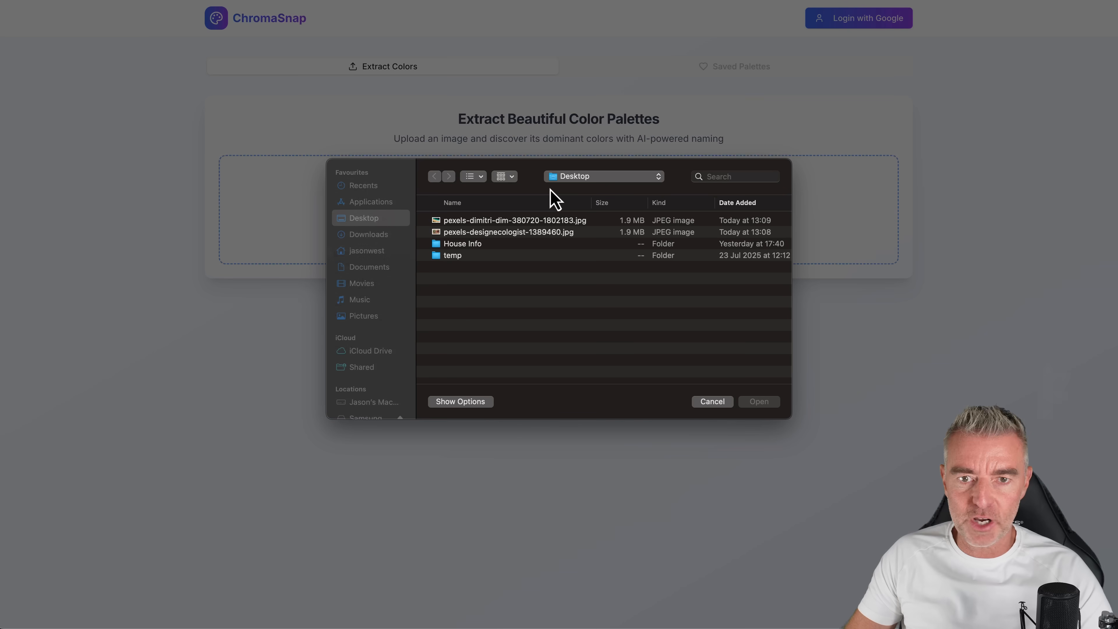
pyautogui.click(509, 232)
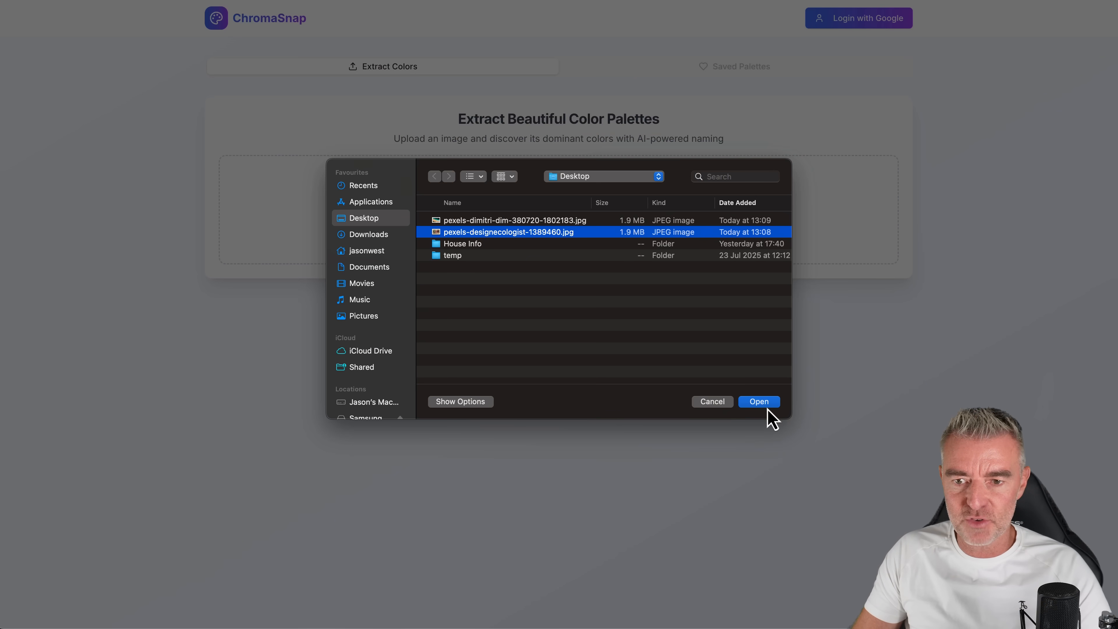
pyautogui.click(758, 402)
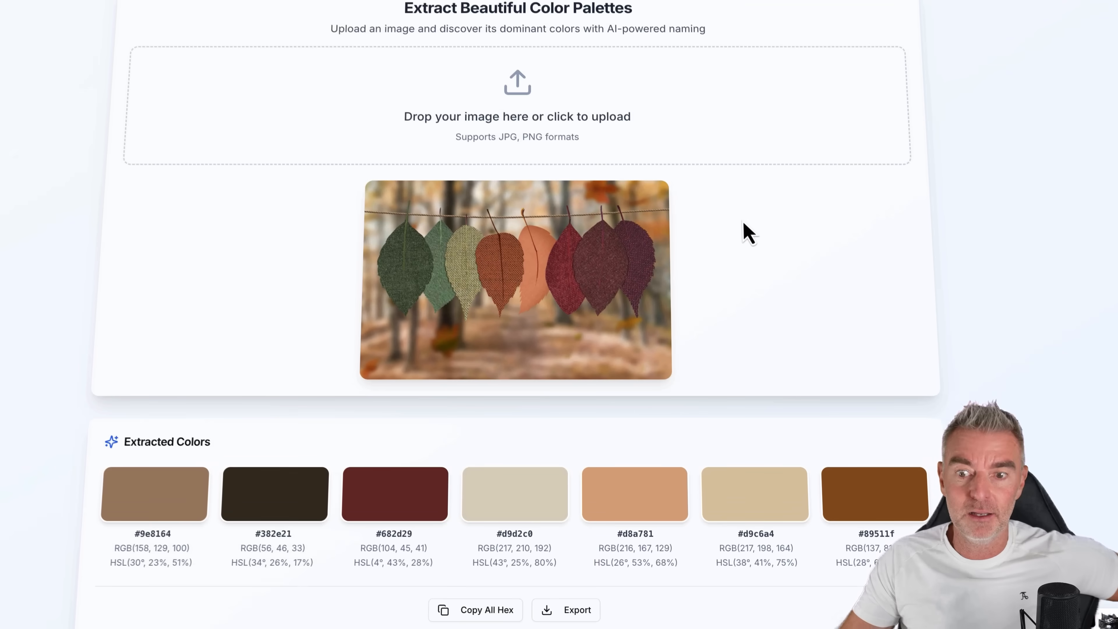
# - Review the seven extracted colours #9e8164 through #89511f with their RGB and HSL values
pyautogui.scroll(-3)
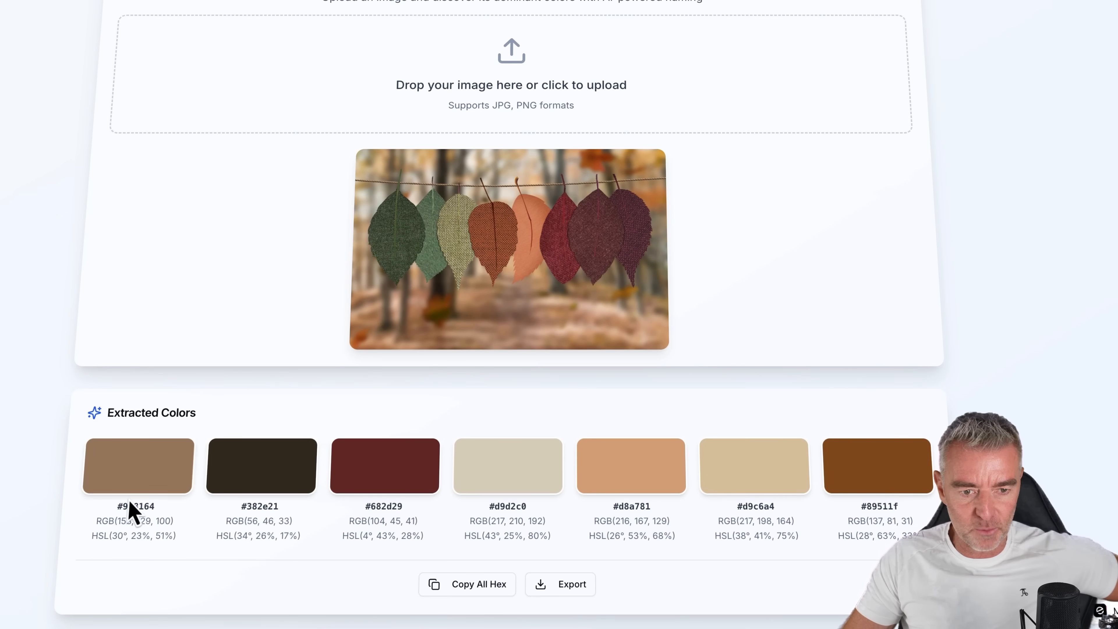
pyautogui.moveTo(93, 552)
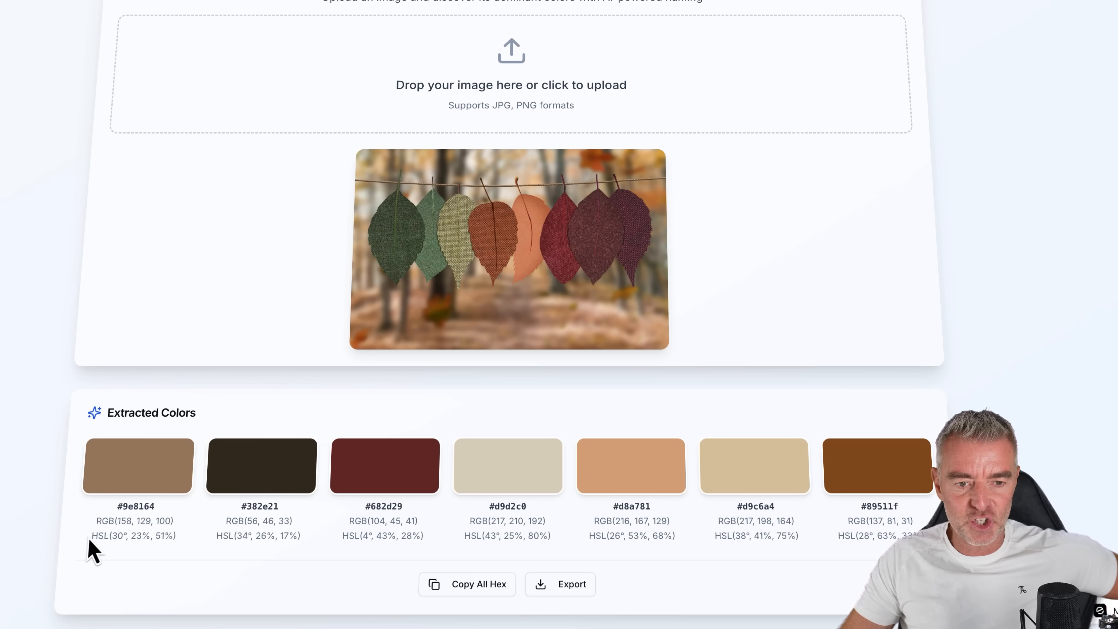
pyautogui.moveTo(95, 539)
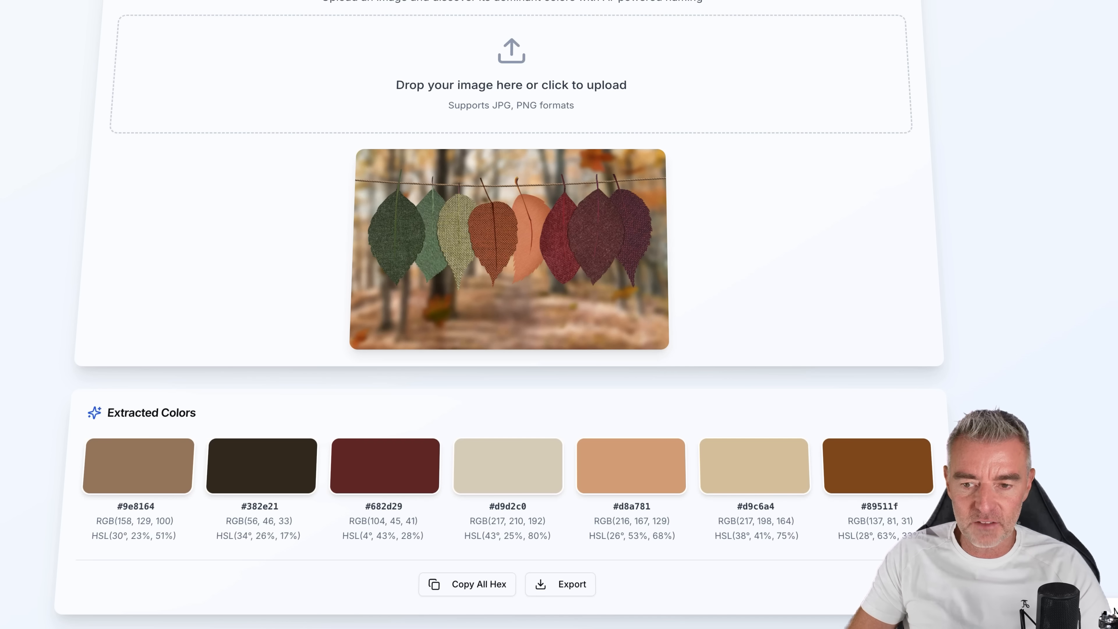
pyautogui.moveTo(562, 584)
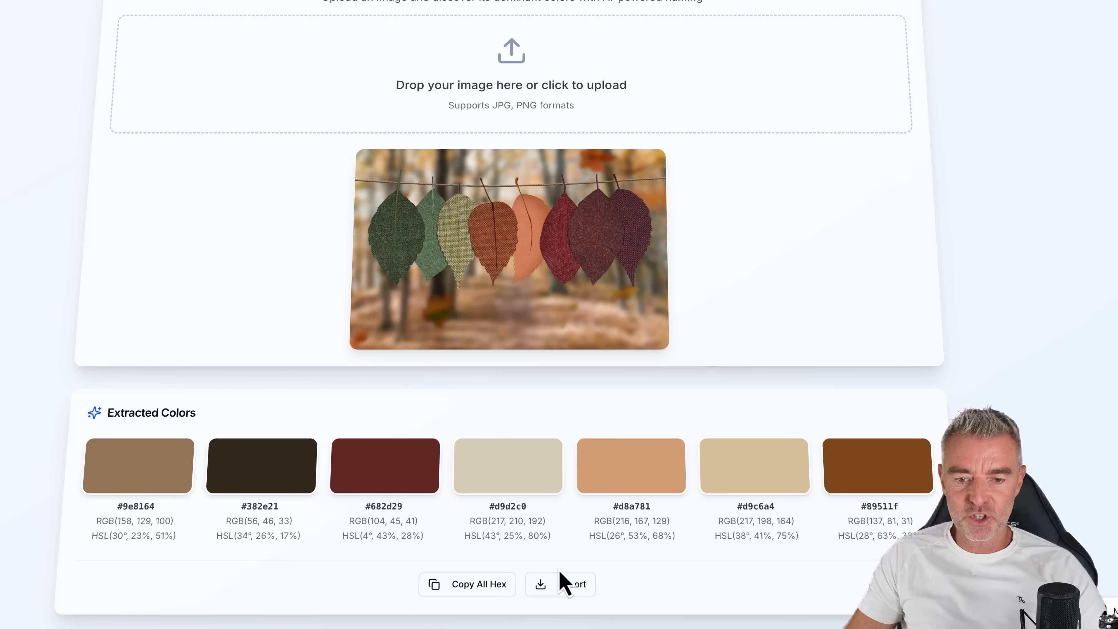
pyautogui.moveTo(580, 579)
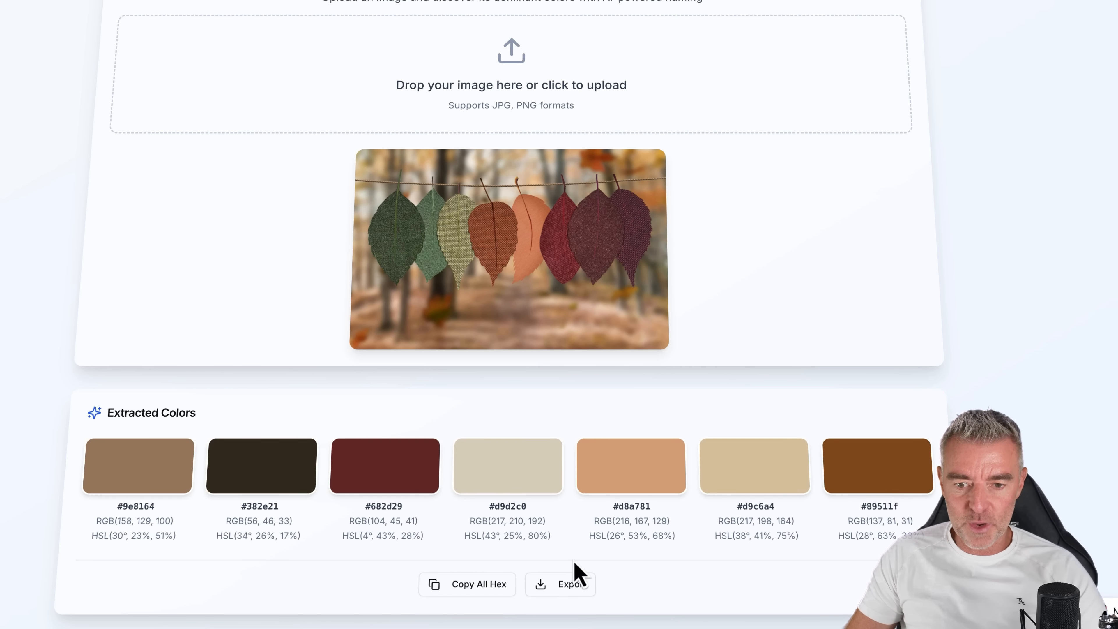
pyautogui.moveTo(558, 599)
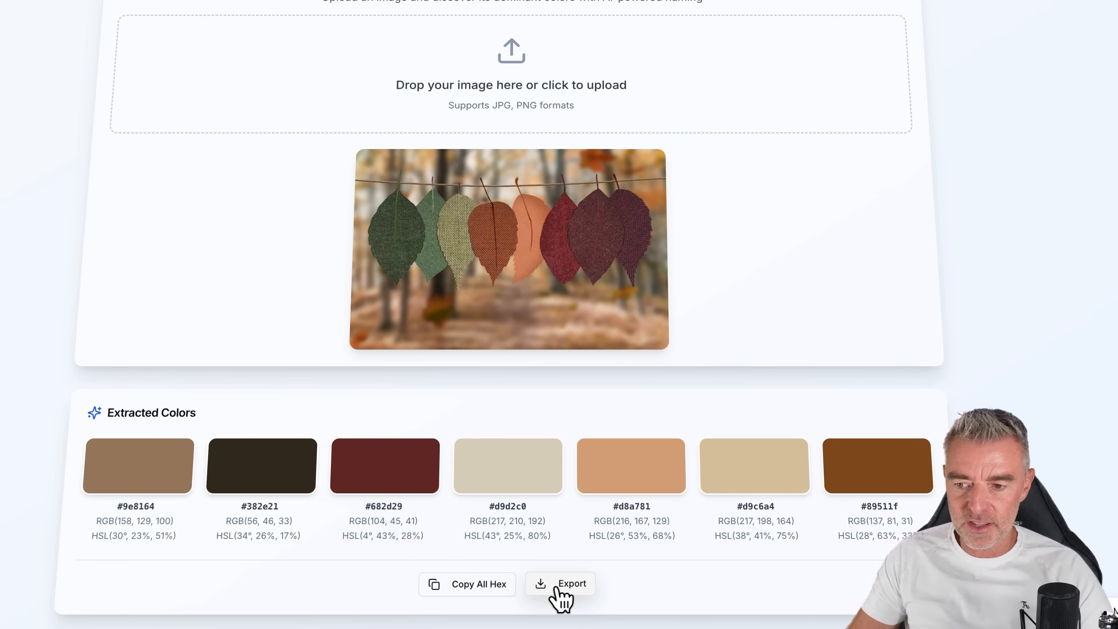
# - Export the palette as My Palette (1).png, view it in Preview and close it
pyautogui.click(569, 584)
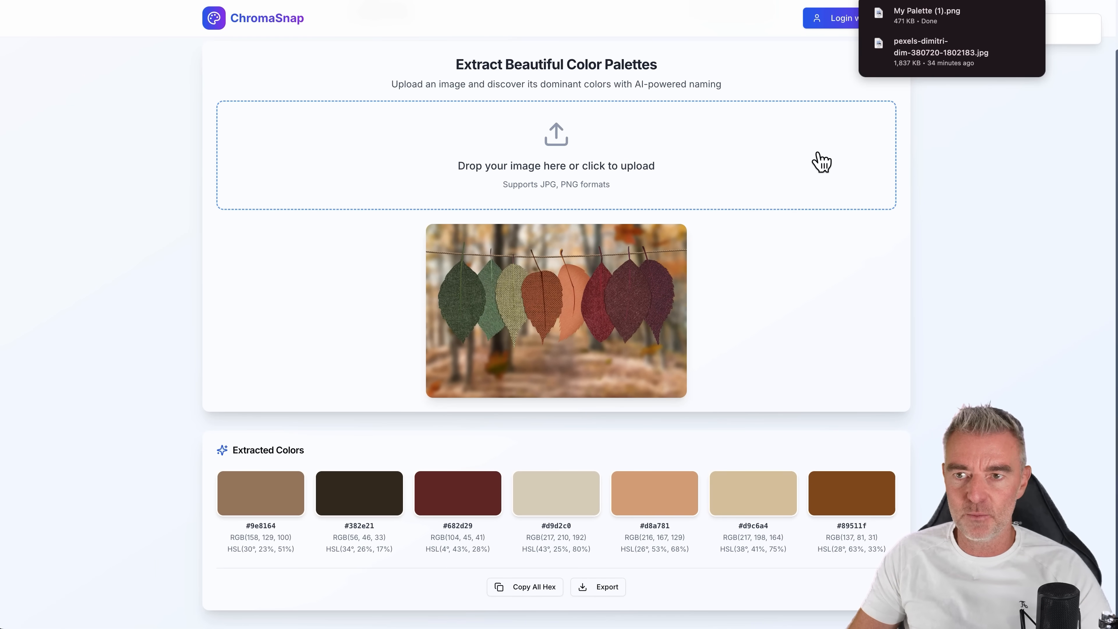
pyautogui.click(598, 587)
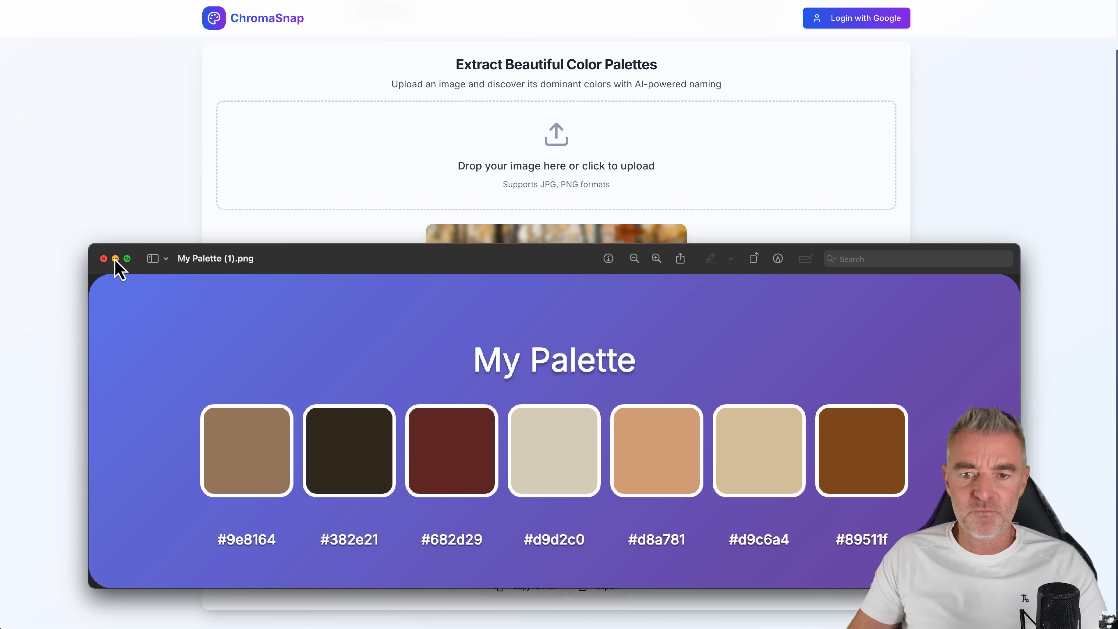
pyautogui.click(104, 258)
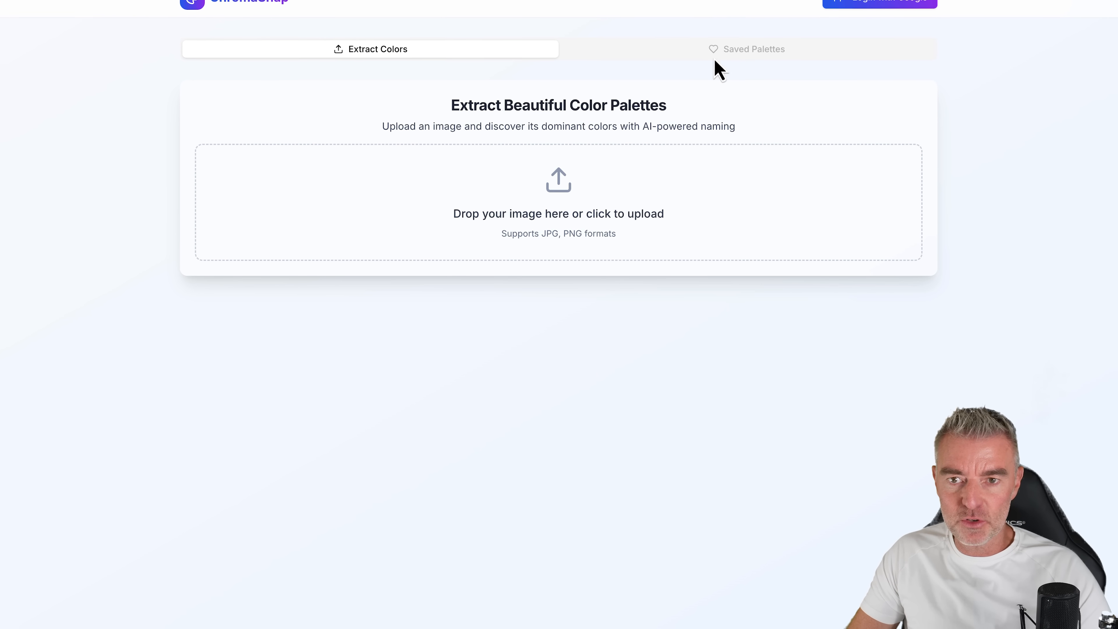
pyautogui.moveTo(704, 336)
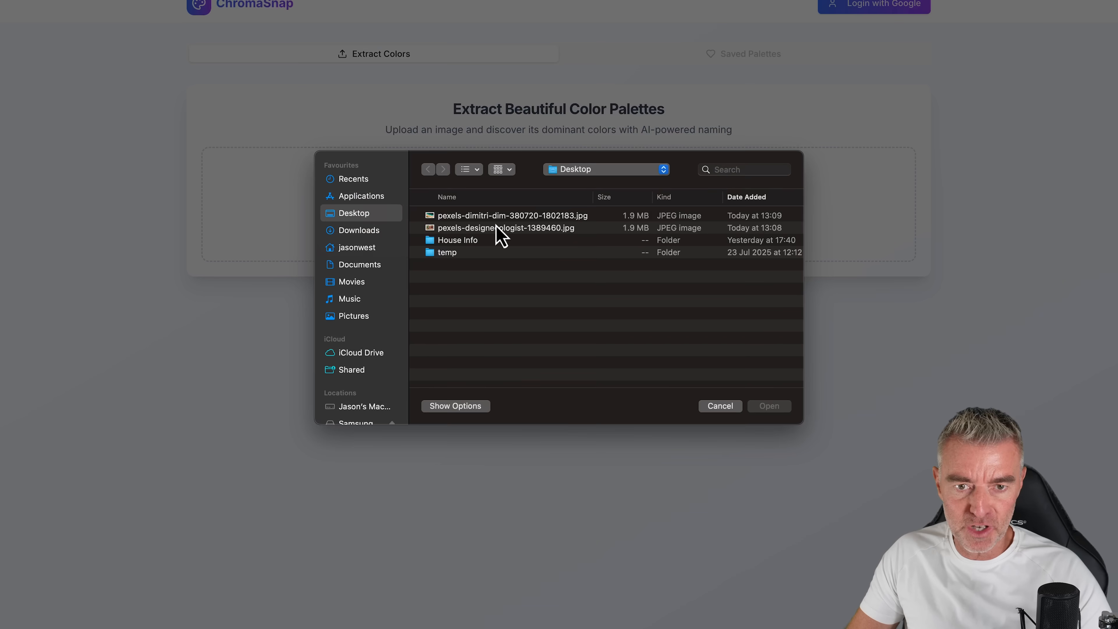
# - Upload pexels-designecologist-1389460.jpg from the Desktop again in the refreshed app
pyautogui.doubleClick(506, 228)
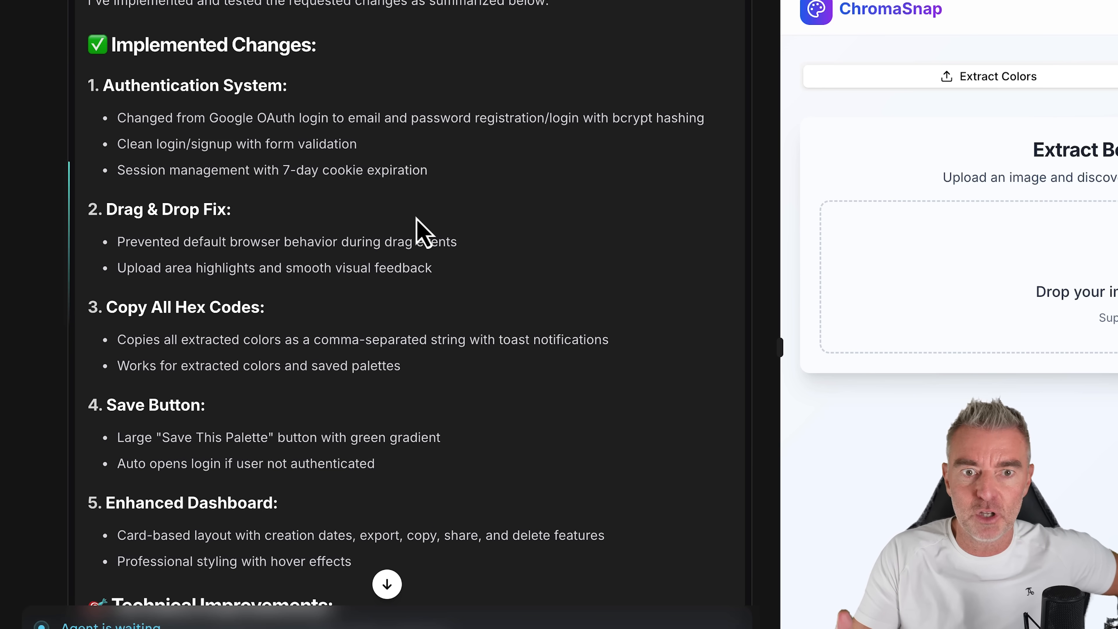
pyautogui.scroll(-3)
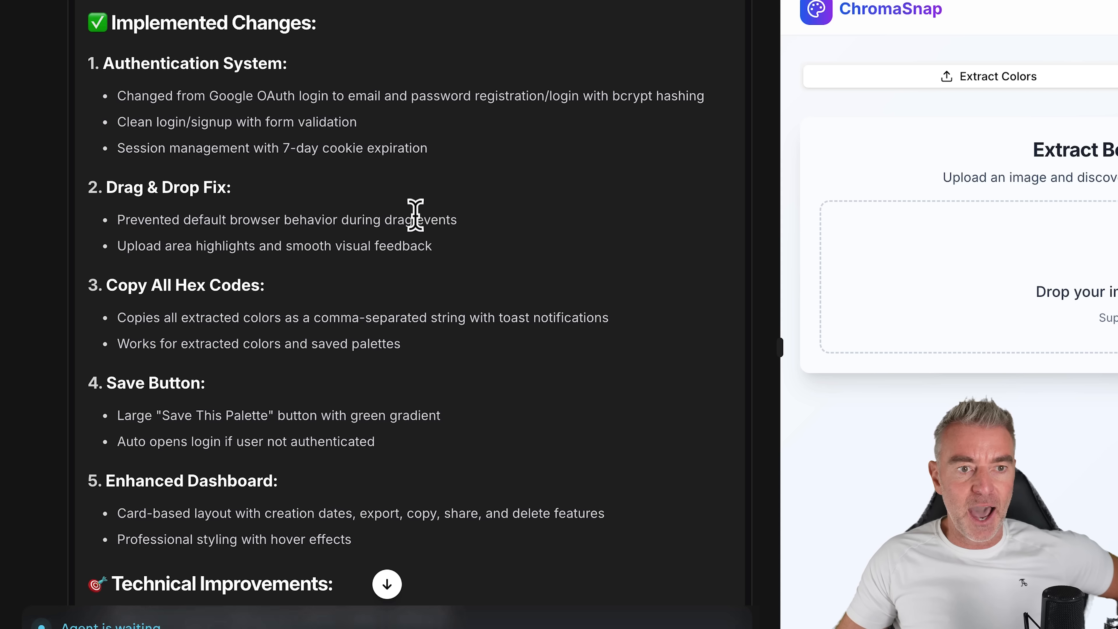
pyautogui.scroll(-3)
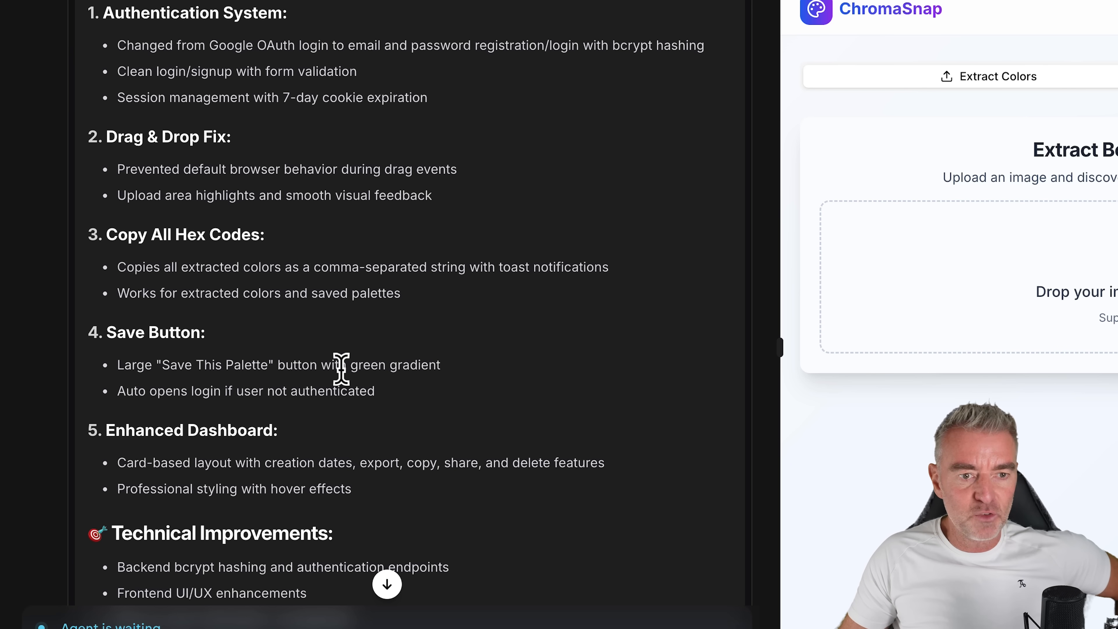
pyautogui.scroll(-3)
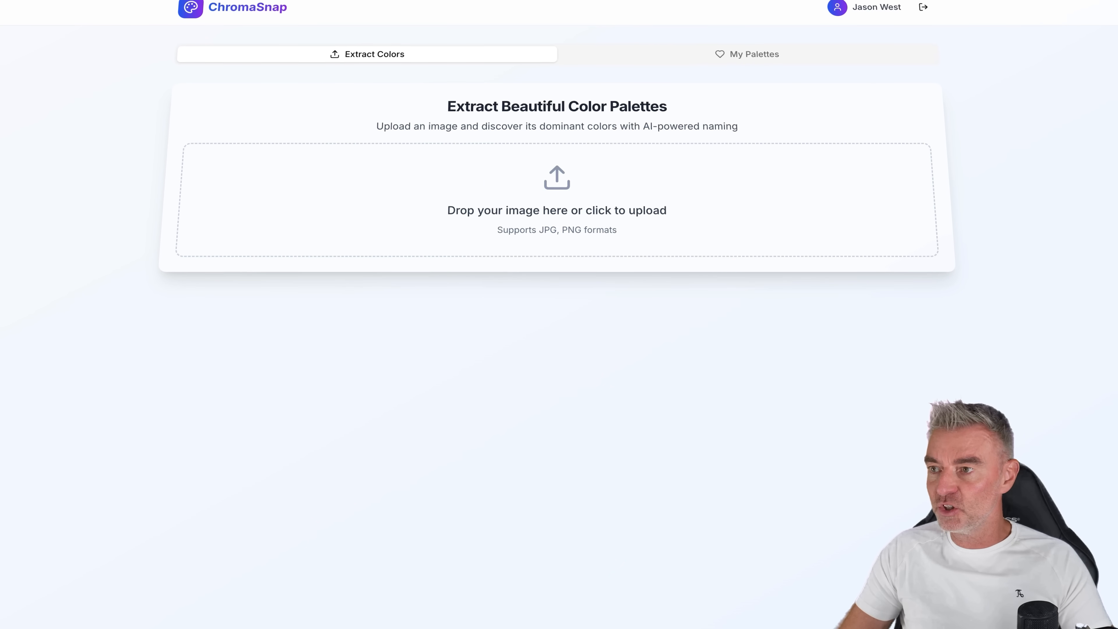
# - Drop the beach photo onto the upload zone and view its seven extracted colours
pyautogui.moveTo(556, 178); pyautogui.dragTo(556, 193)
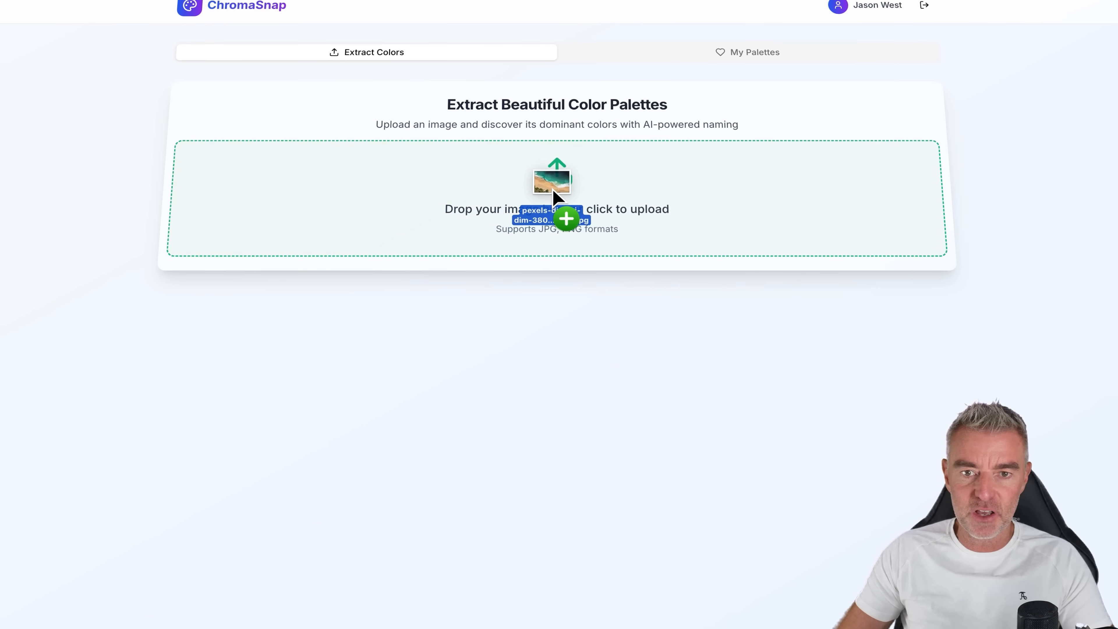
pyautogui.click(556, 187)
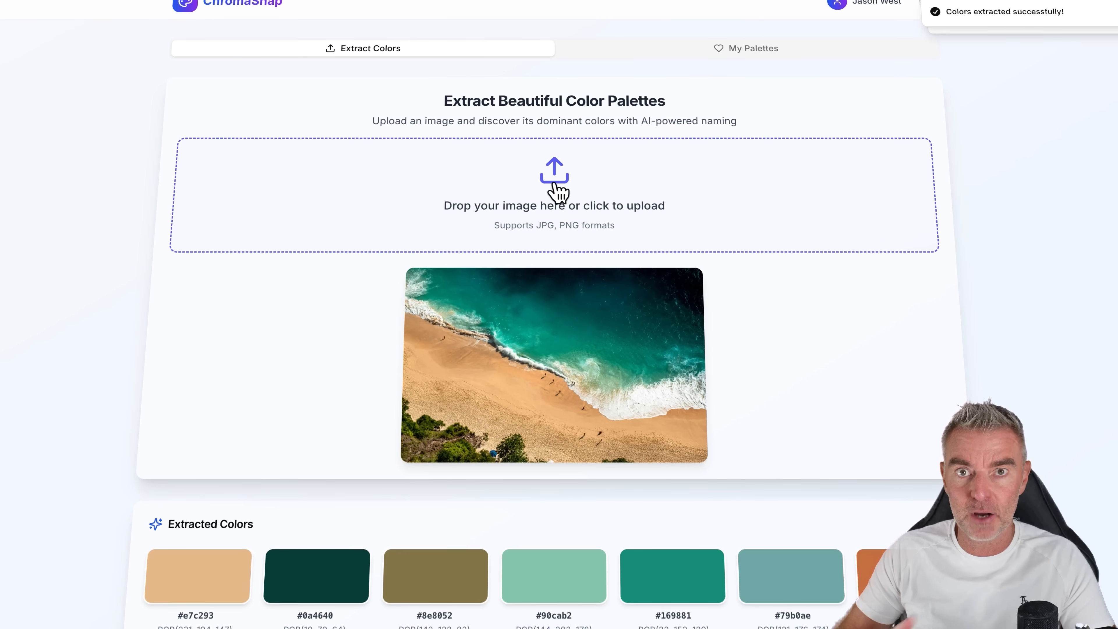
pyautogui.scroll(-3)
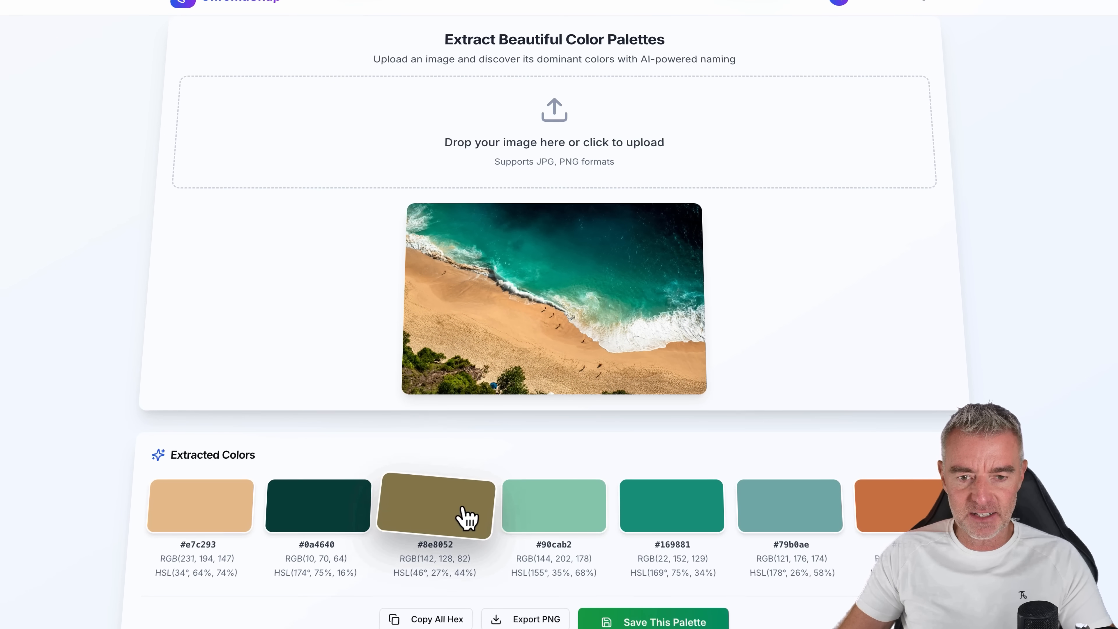
pyautogui.moveTo(777, 509)
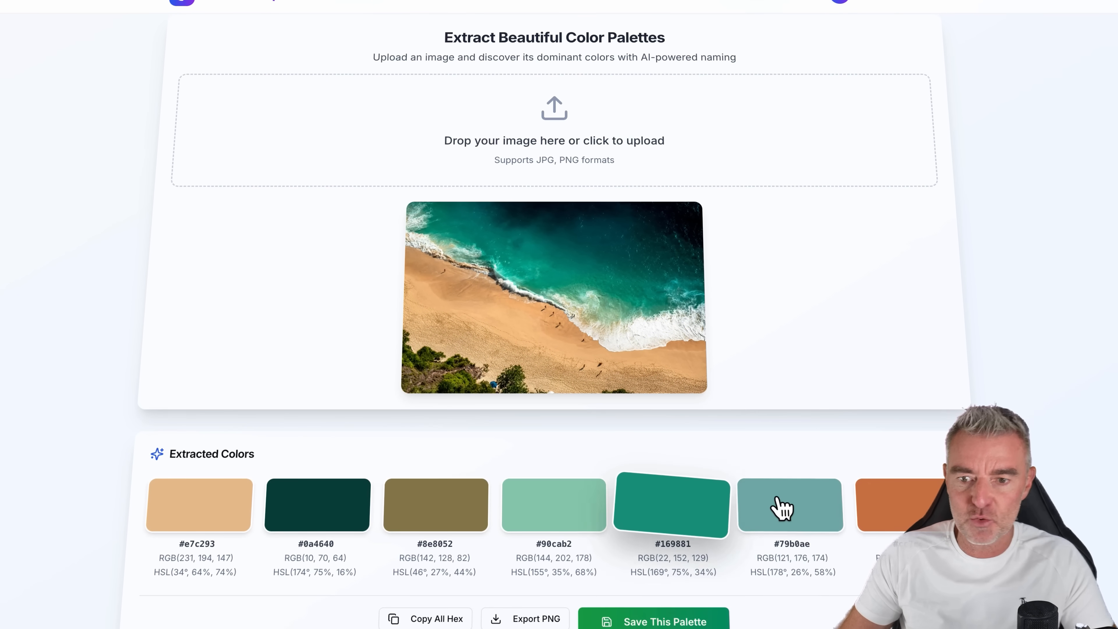
# - Save the beach palette as 'Verdigris Dunes' and view it in My Palettes
pyautogui.click(788, 509)
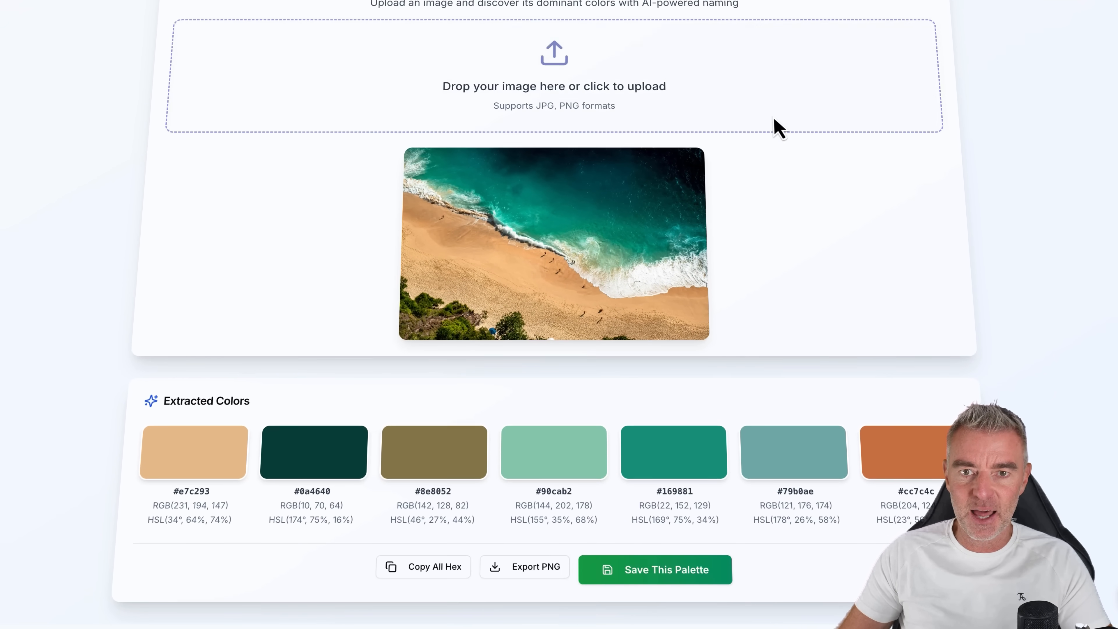
pyautogui.click(825, 98)
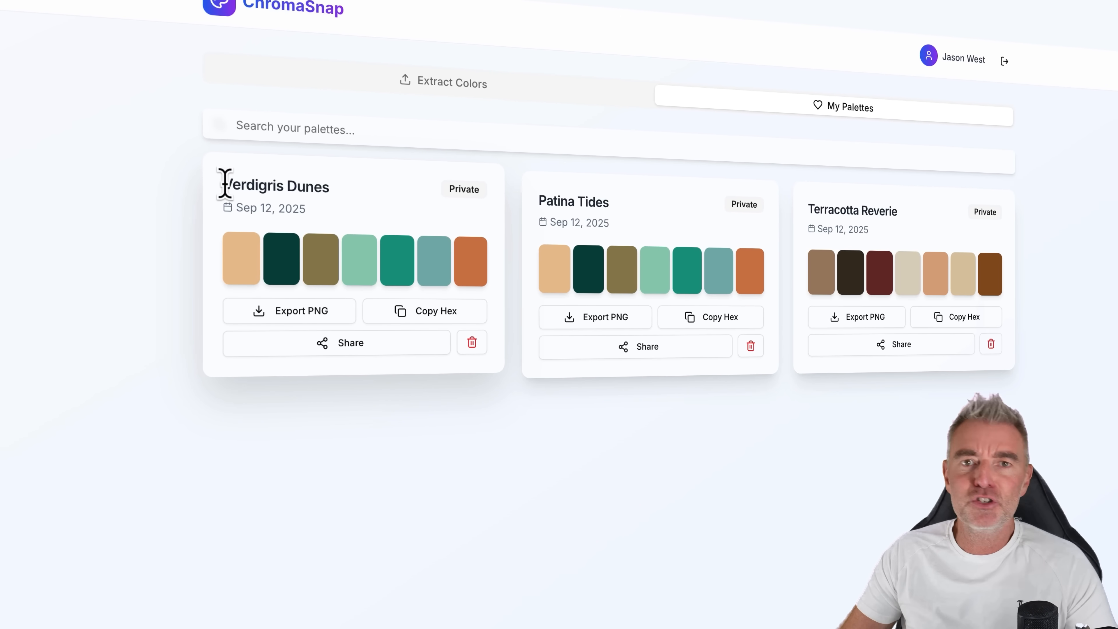
pyautogui.moveTo(377, 210)
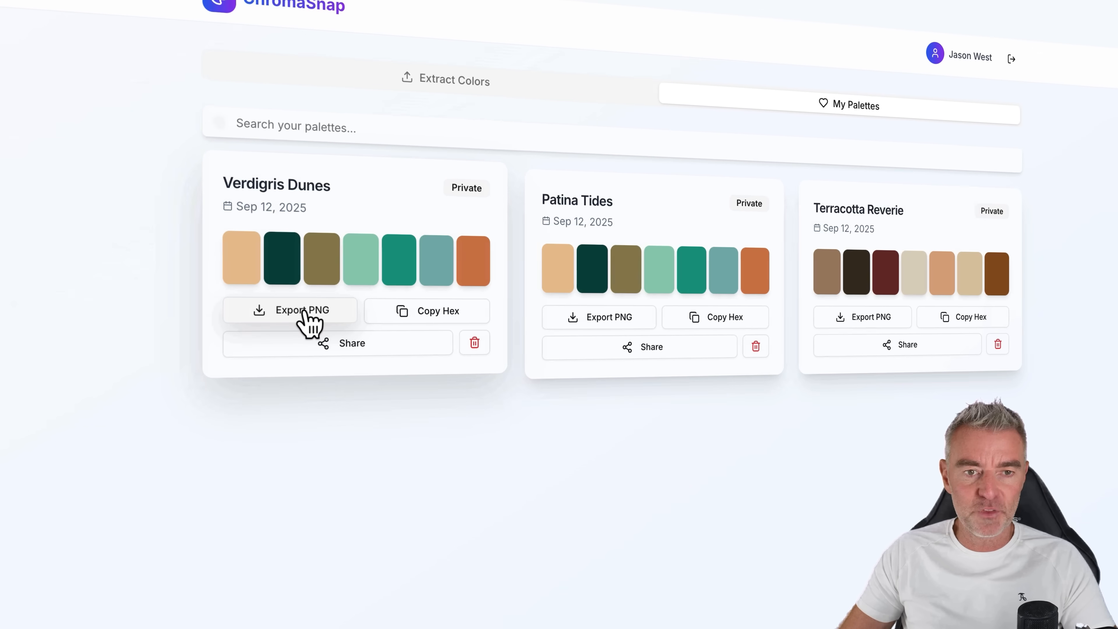
# - Export Verdigris Dunes as PNG, copy its hex codes, then delete the Patina Tides palette
pyautogui.click(302, 310)
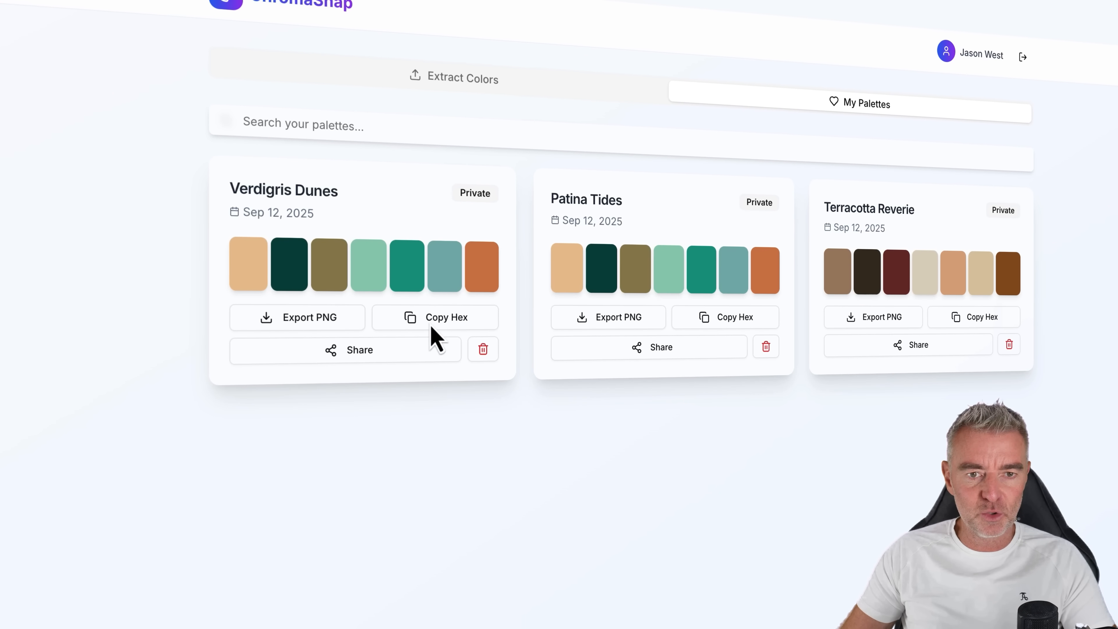
pyautogui.click(441, 317)
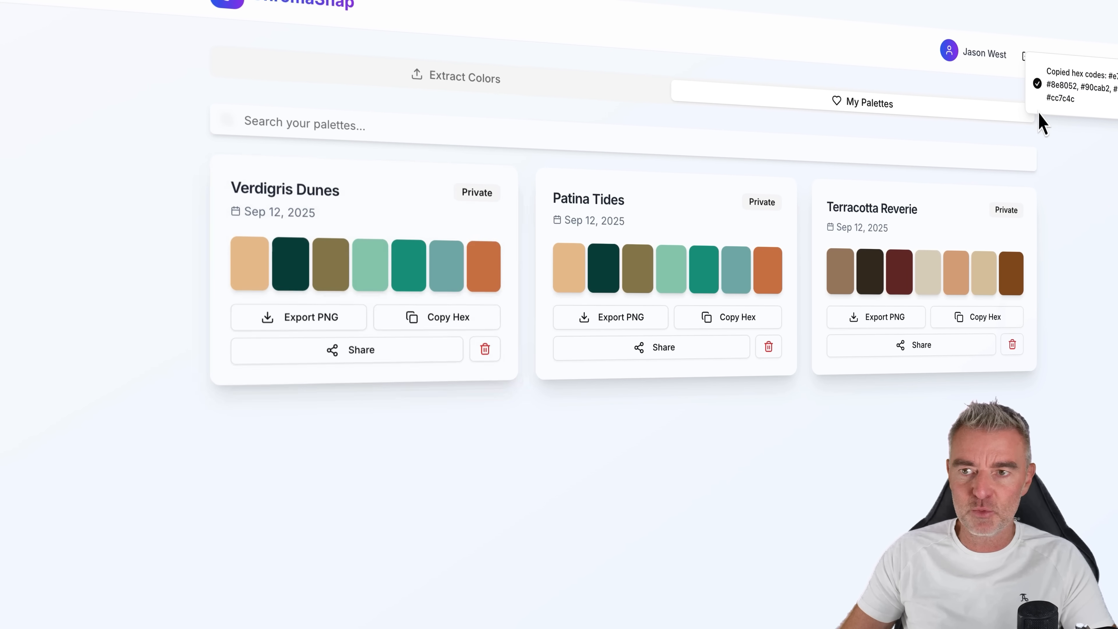
pyautogui.moveTo(519, 451)
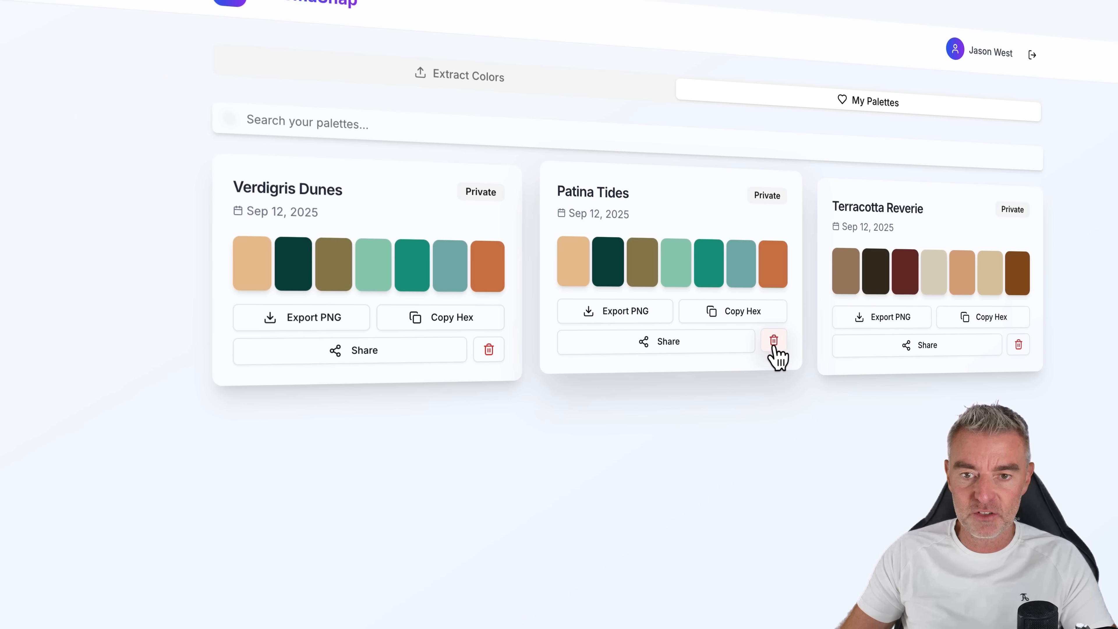
pyautogui.click(774, 341)
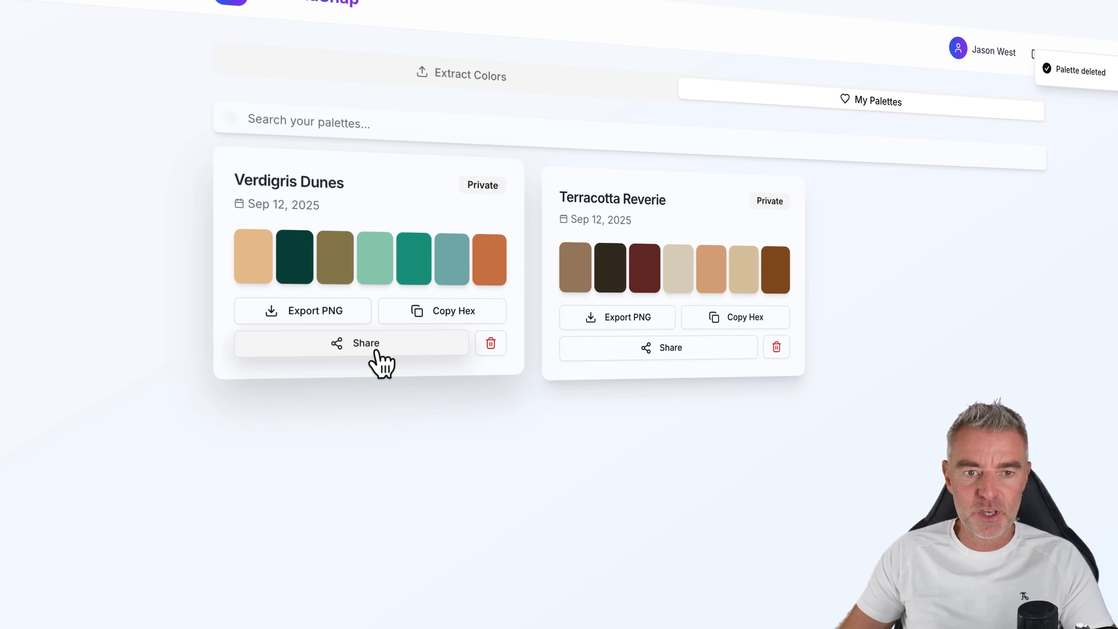
# - Show the share dialog for Verdigris Dunes with link, email, social and URL options
pyautogui.click(366, 343)
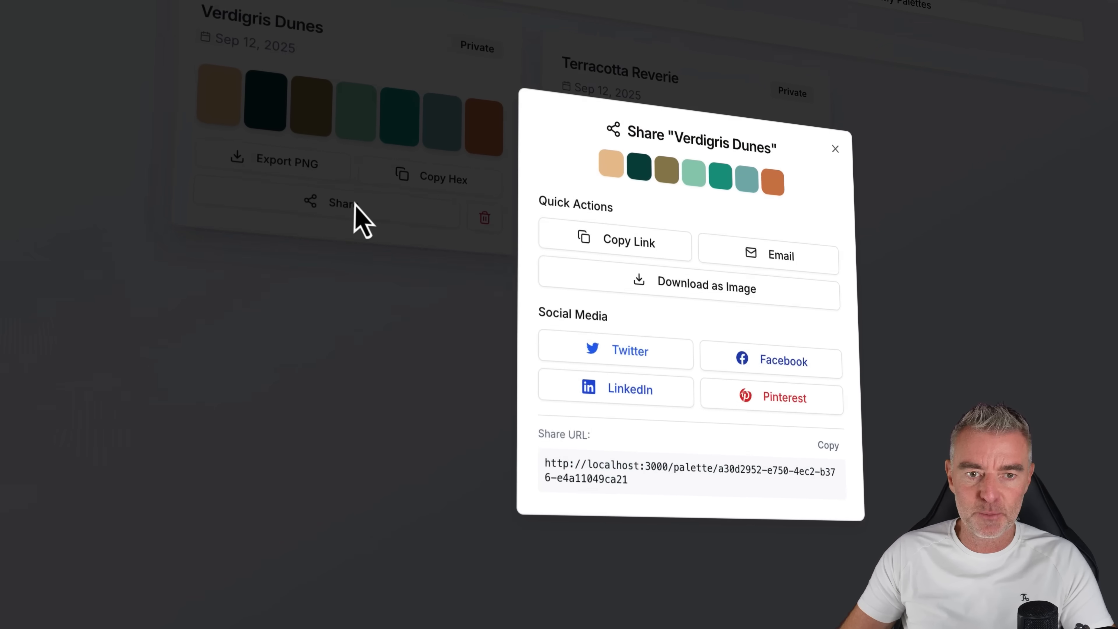
pyautogui.moveTo(680, 289)
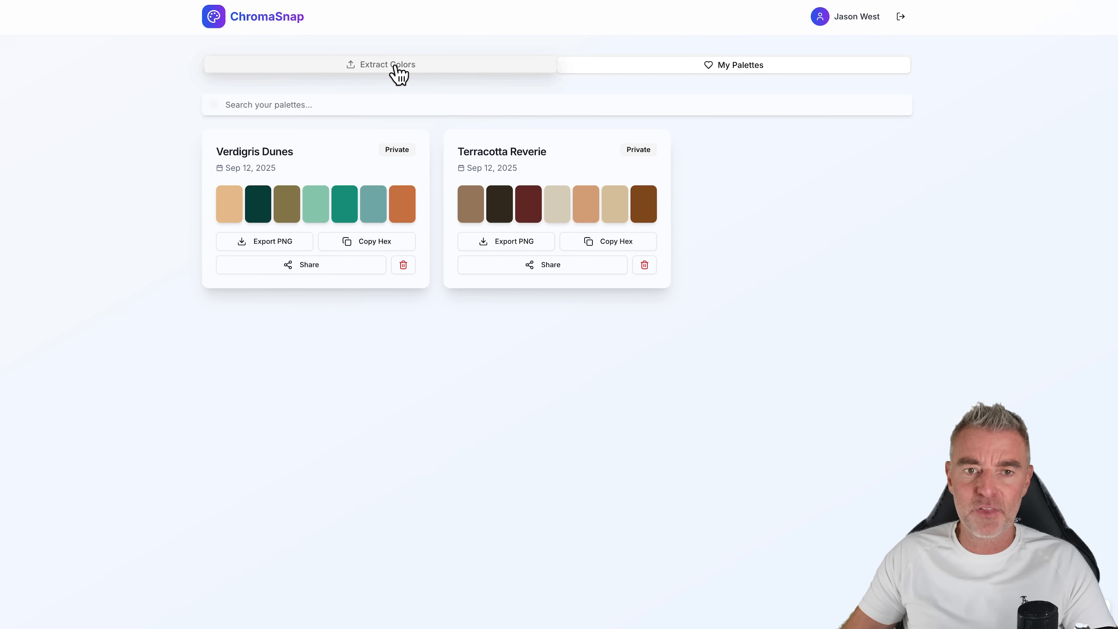
# - Return to the Extract Colors page showing the beach photo and its swatches
pyautogui.click(388, 65)
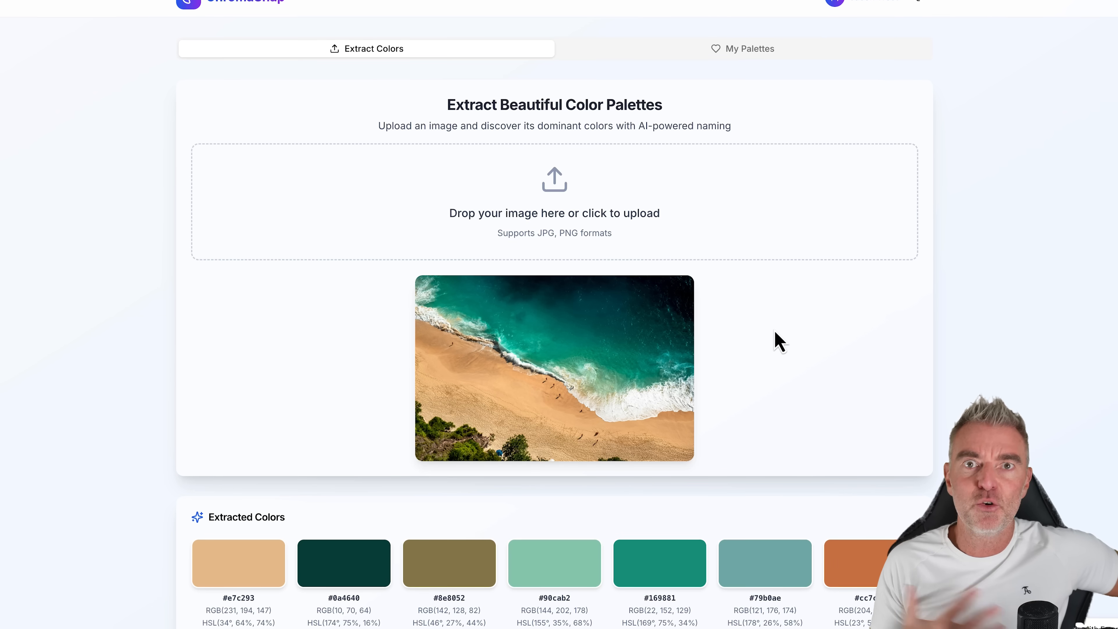
pyautogui.scroll(-3)
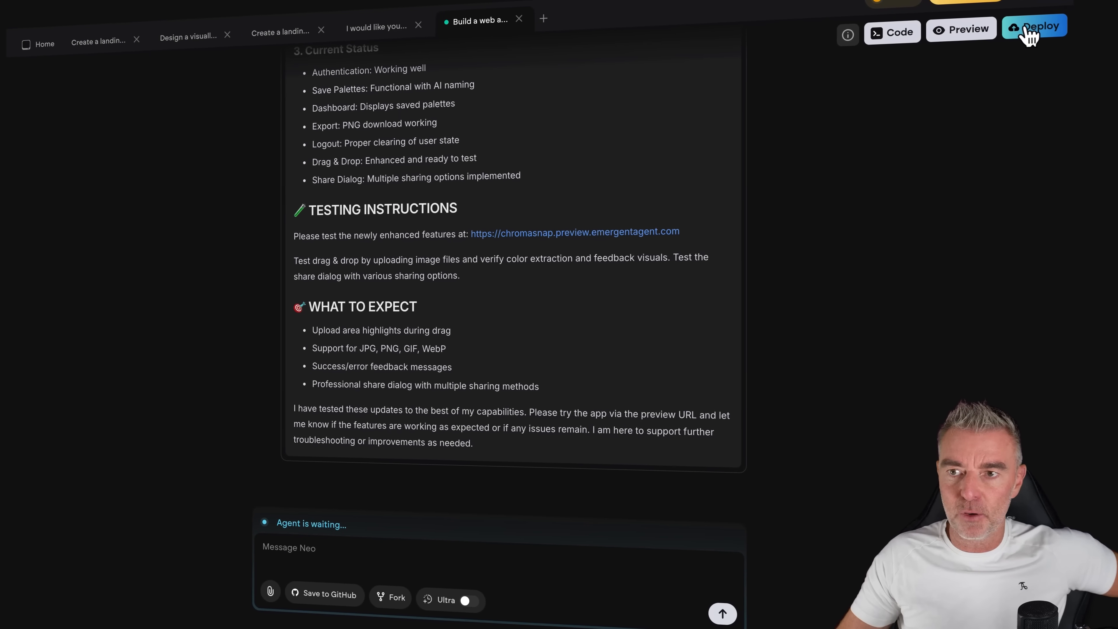
# - Start a new deployment of ChromaSnap and confirm the paid deployment
pyautogui.click(1039, 26)
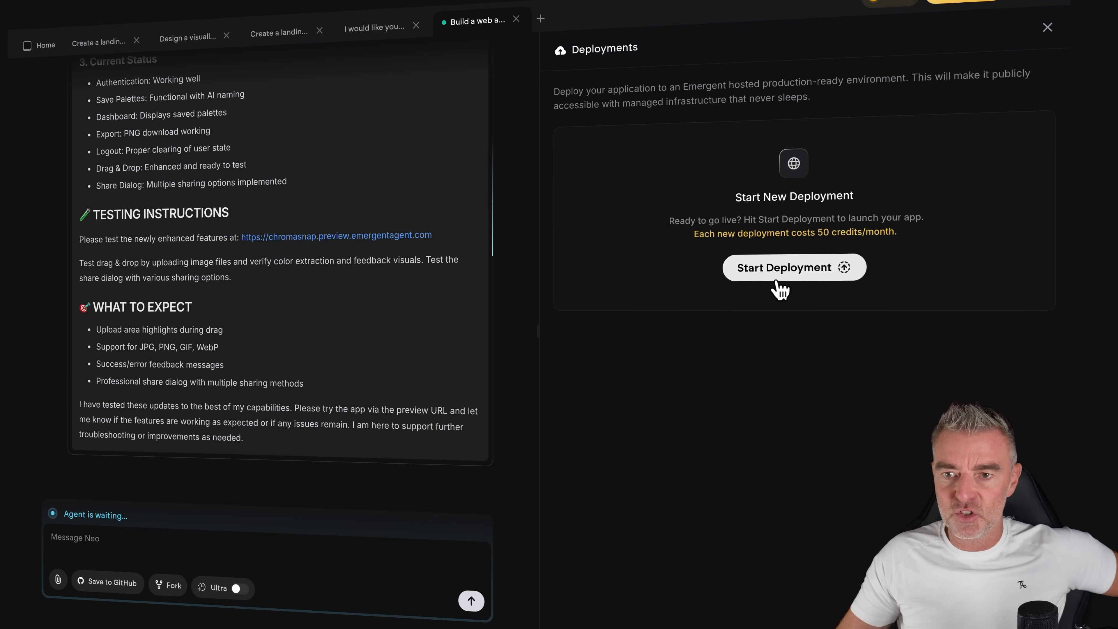
pyautogui.click(794, 267)
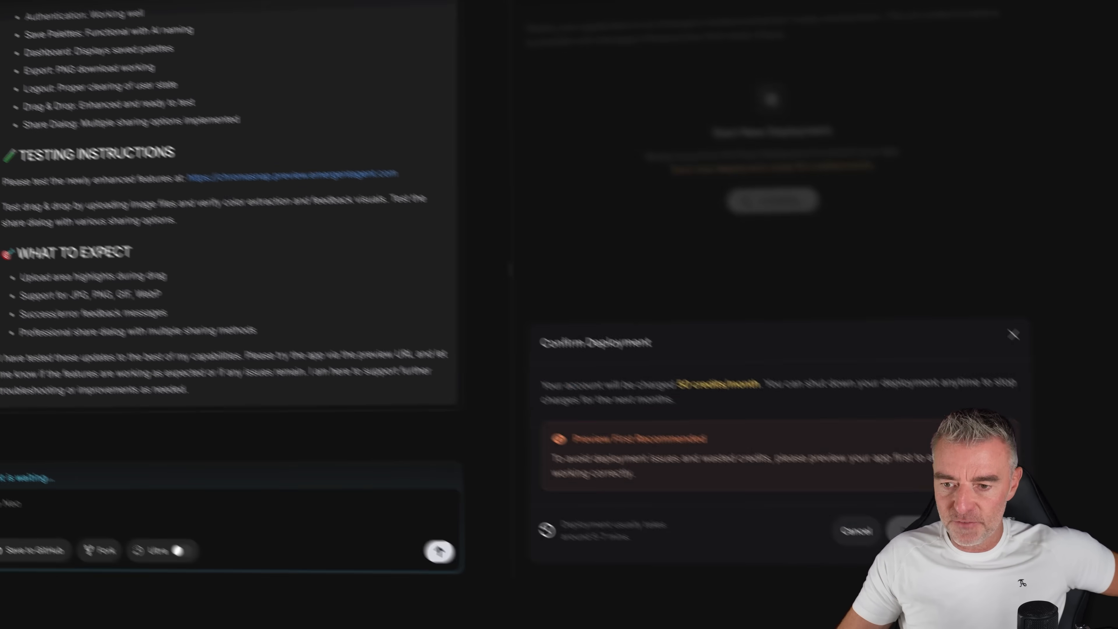
pyautogui.click(897, 531)
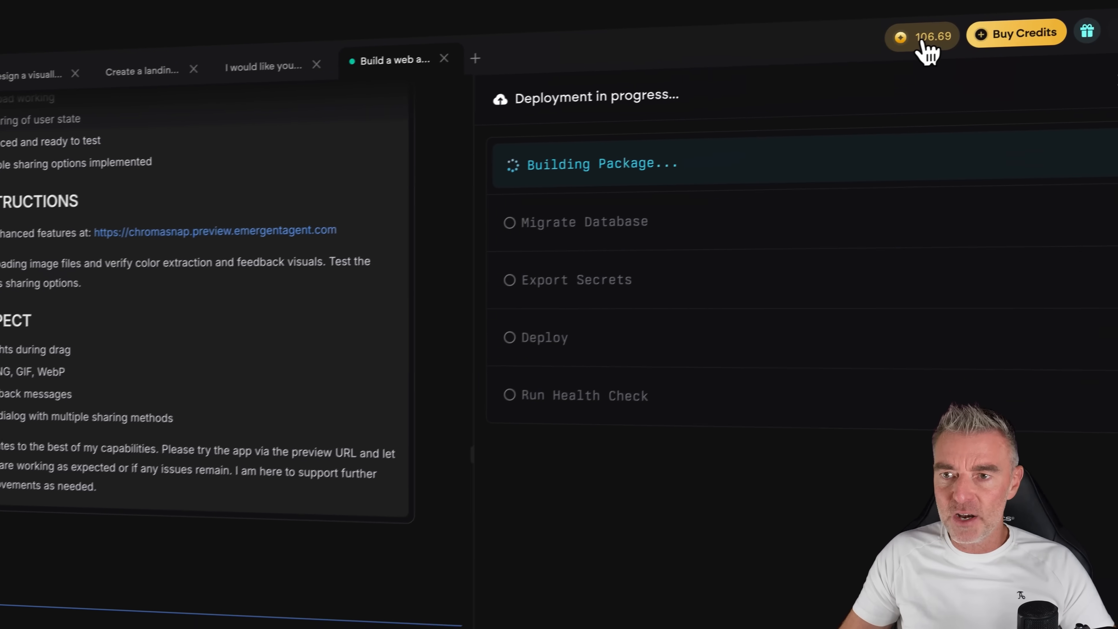
pyautogui.click(927, 38)
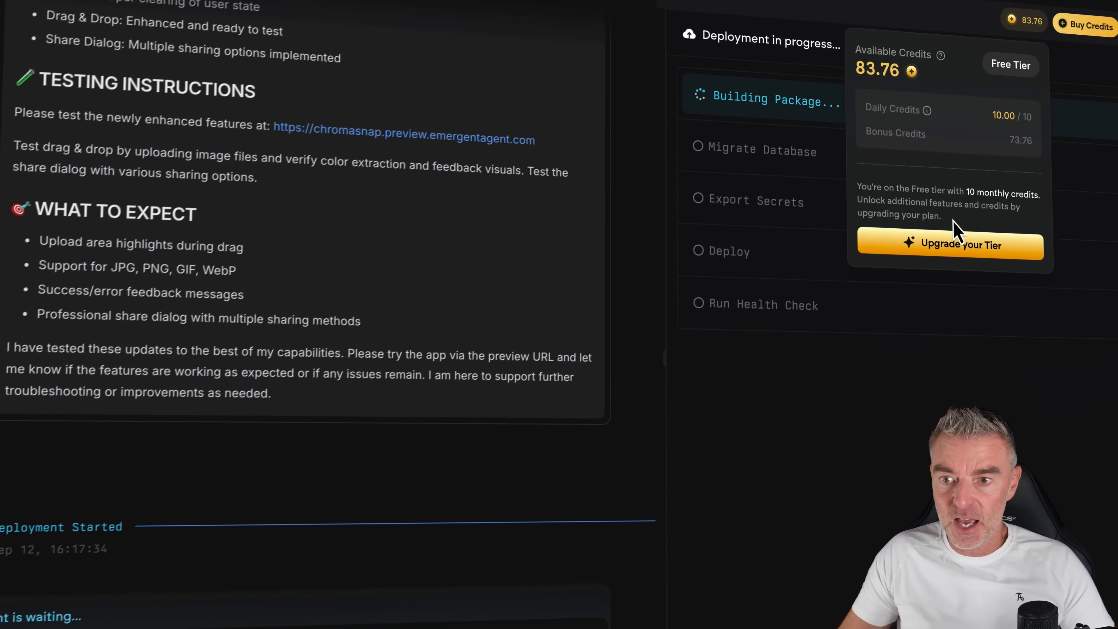
pyautogui.click(949, 246)
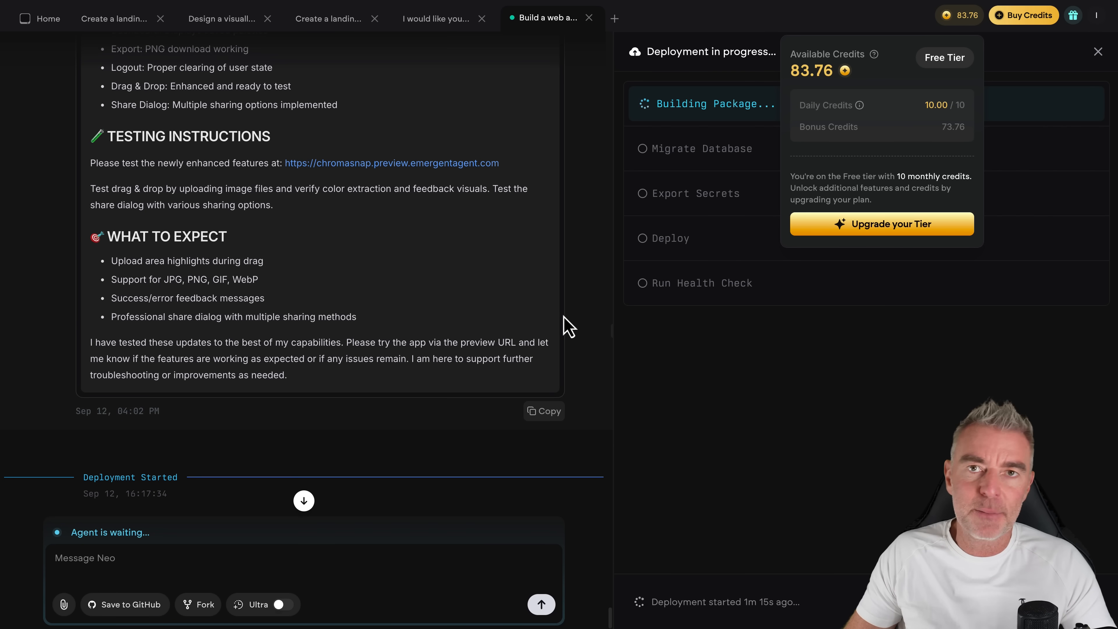
pyautogui.click(1098, 51)
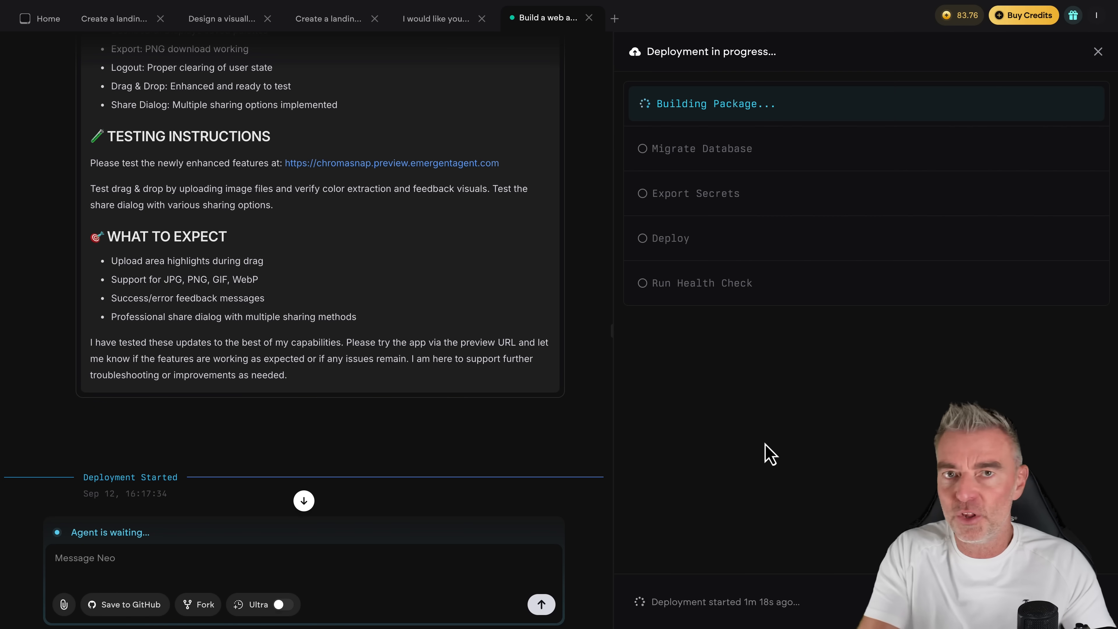